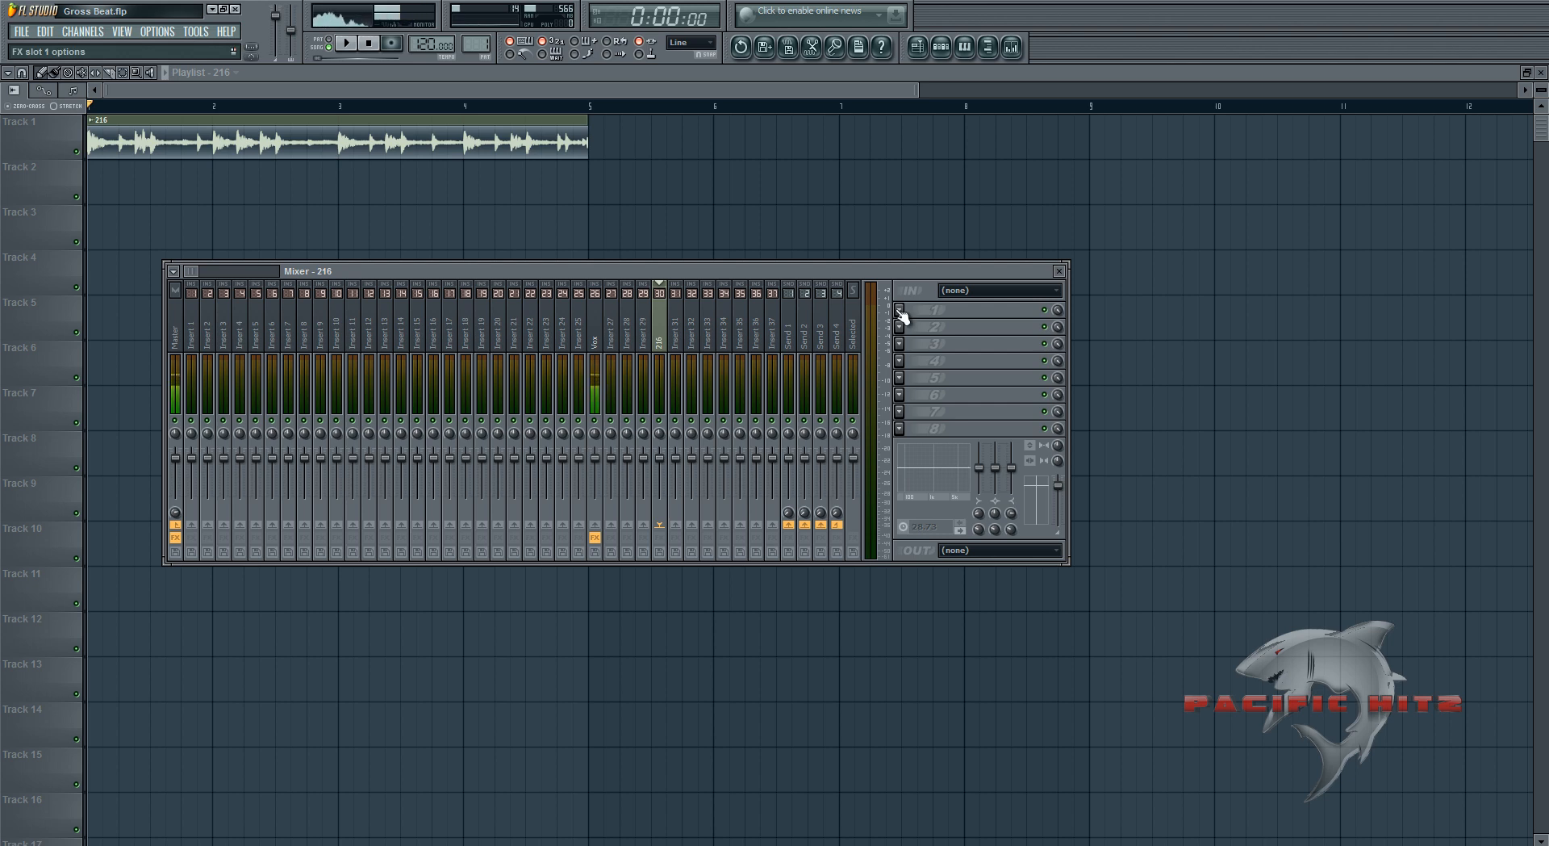
# Step: Audition the raw audio loop on insert 216 before adding any effect
pyautogui.click(900, 312)
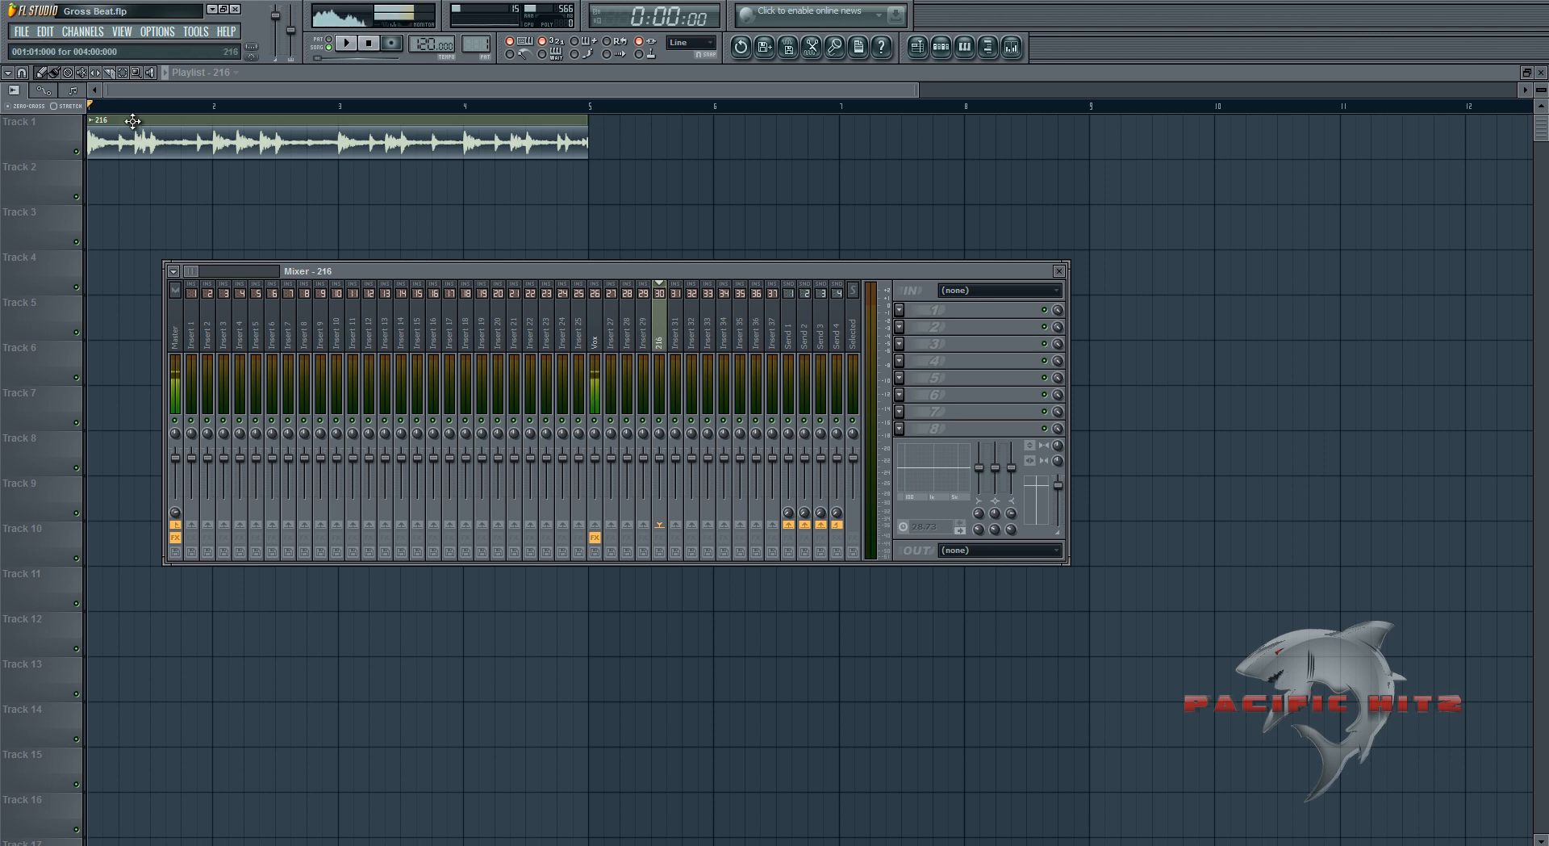
pyautogui.click(342, 44)
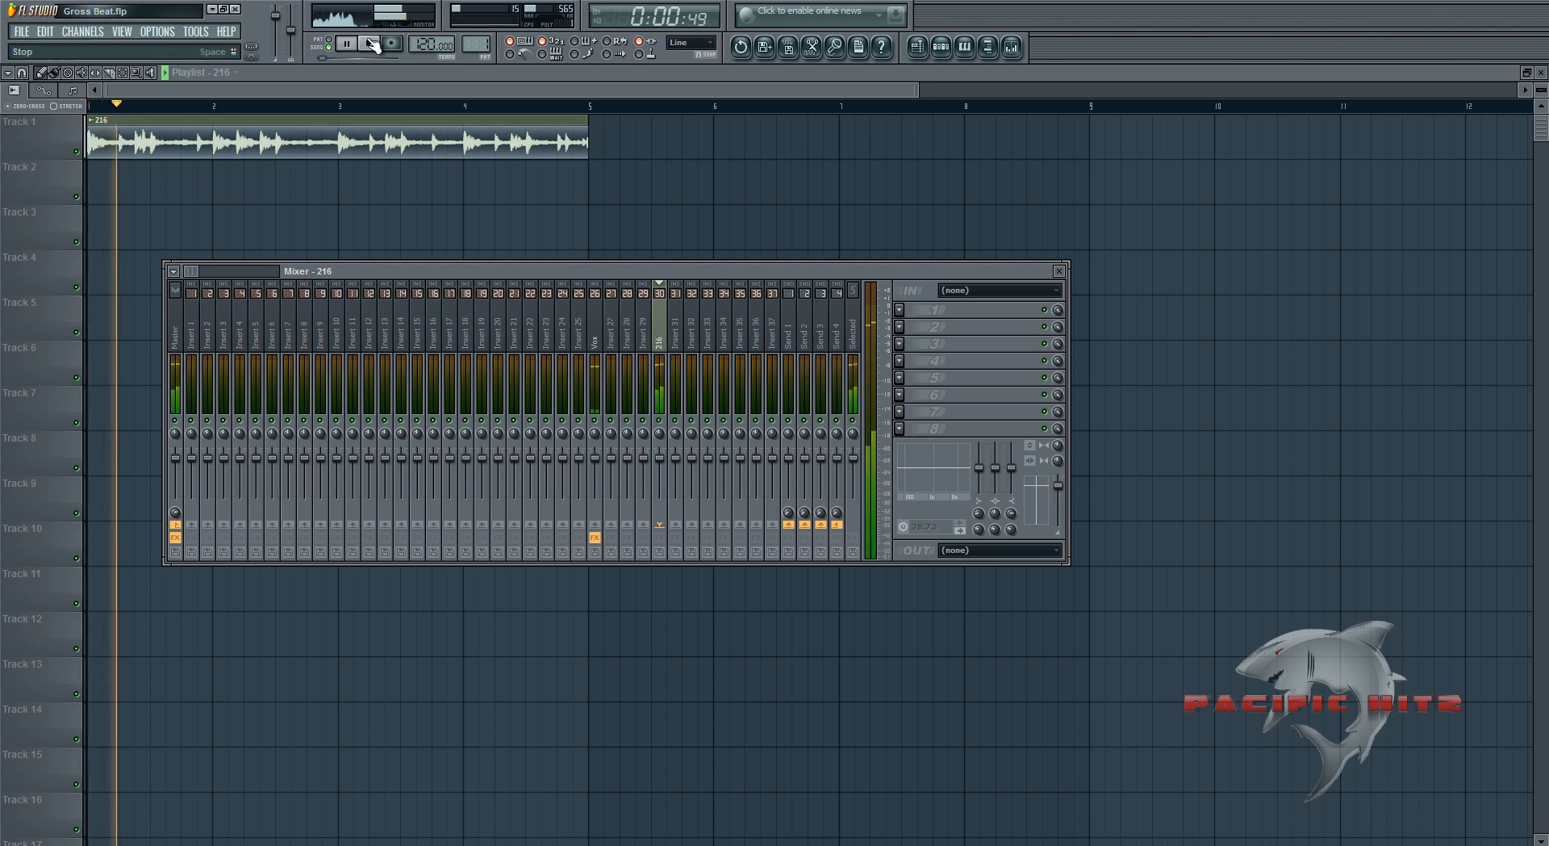
pyautogui.click(375, 45)
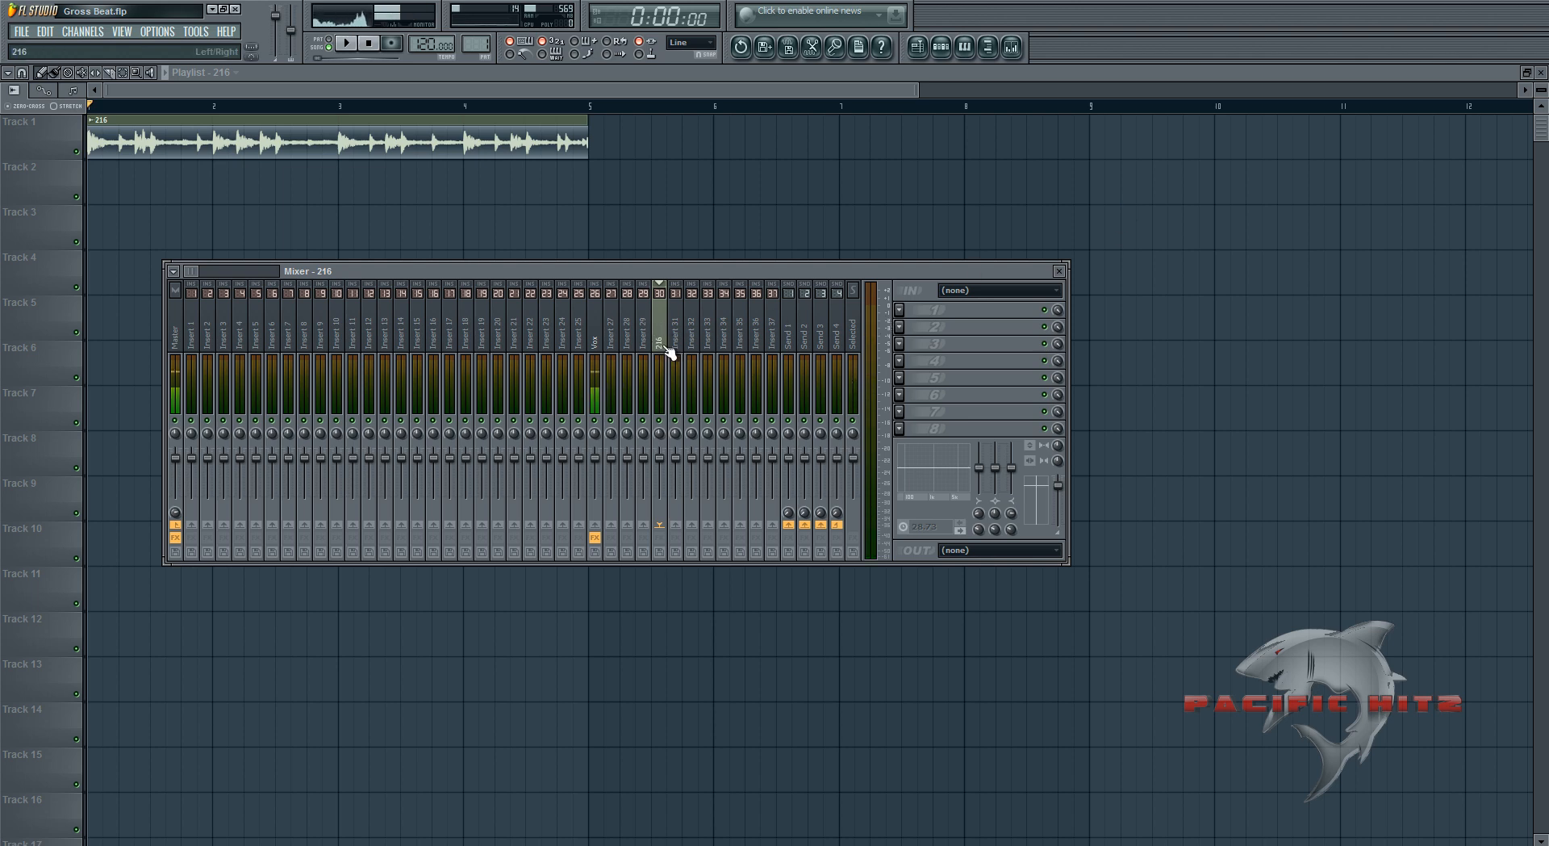
# Step: Load Gross Beat into FX slot 1 of the loop's mixer insert
pyautogui.click(898, 314)
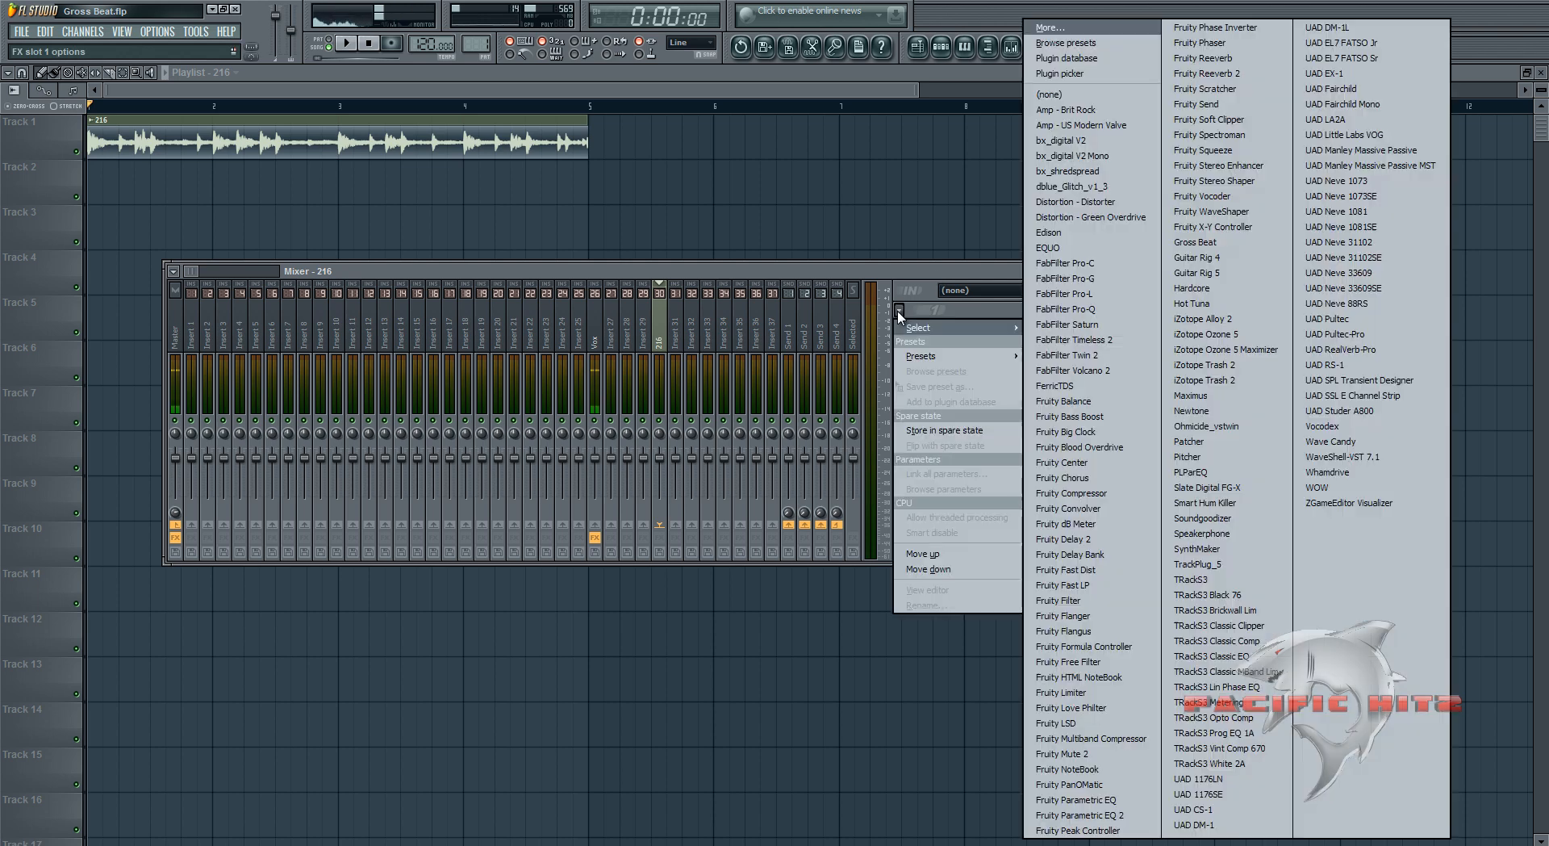
pyautogui.moveTo(1210, 241)
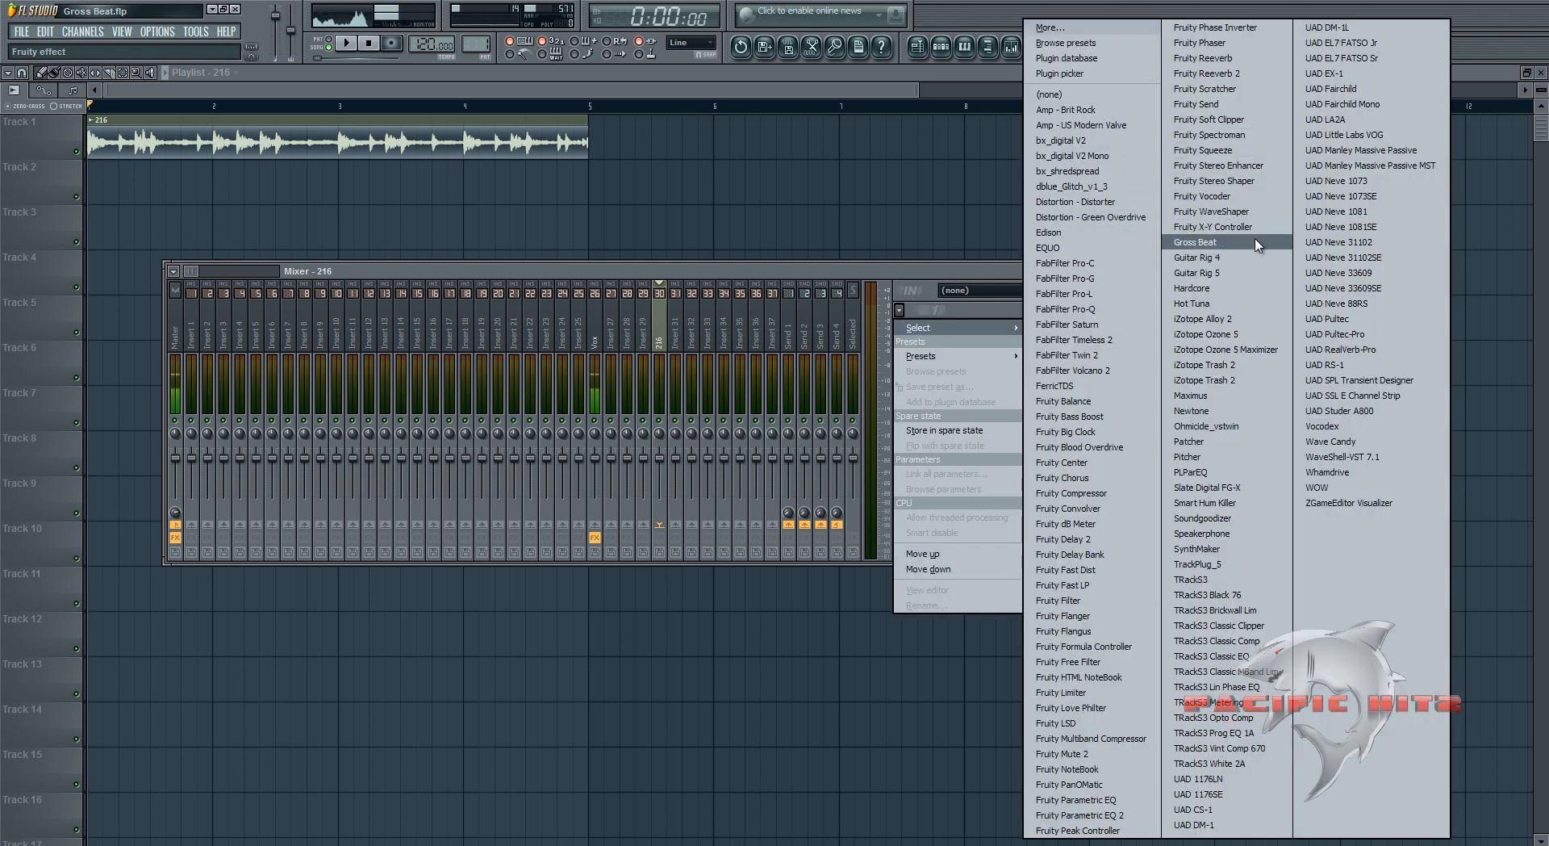
pyautogui.click(1197, 241)
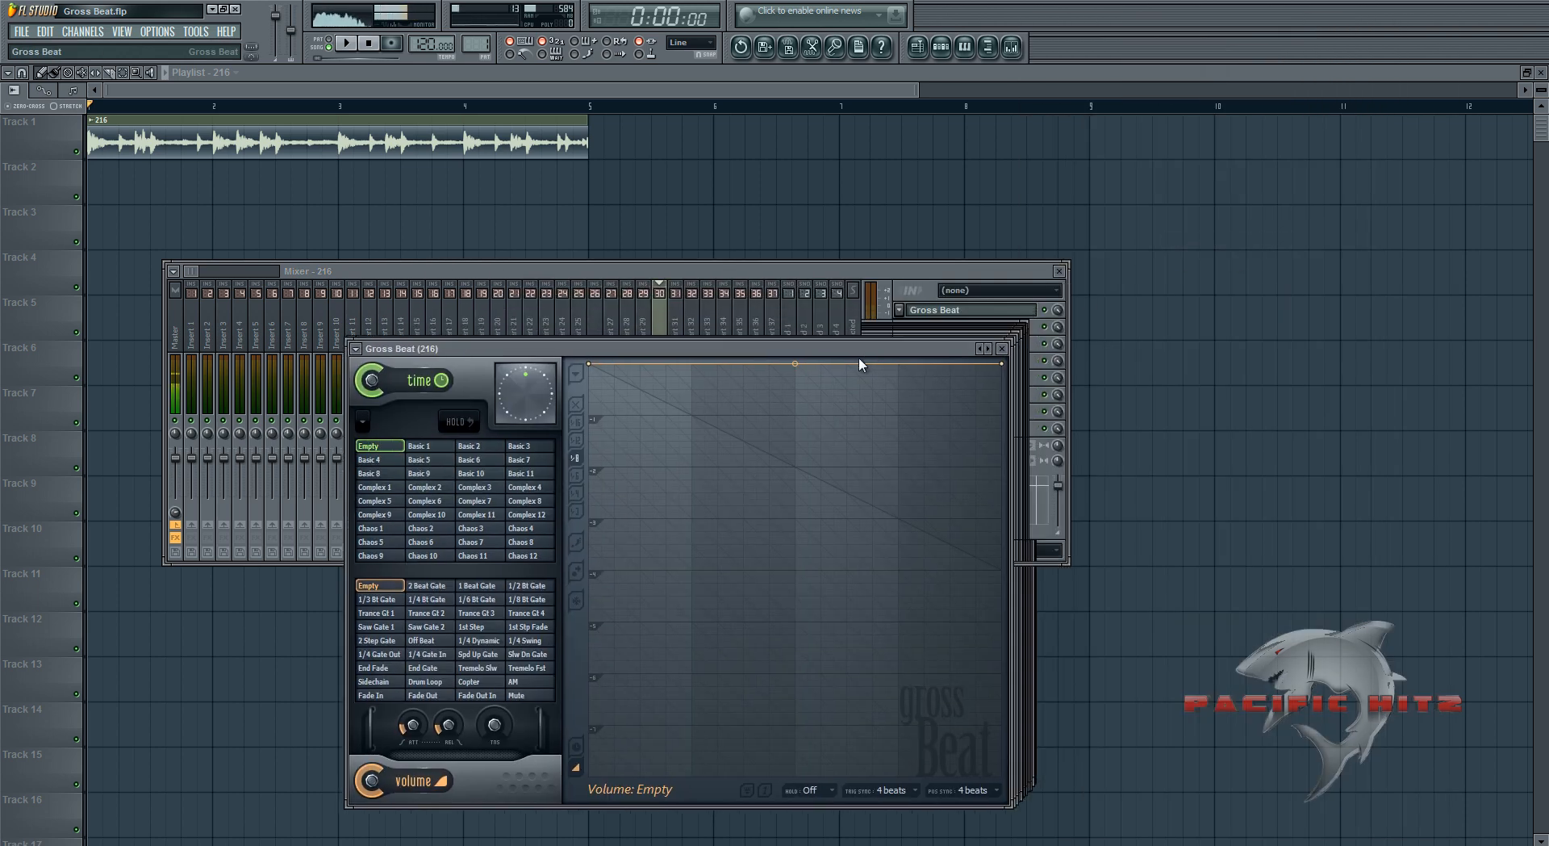
# Step: Step through Complex 9 and 8 and settle on the Complex 7 time pattern
pyautogui.moveTo(400, 348); pyautogui.dragTo(331, 327)
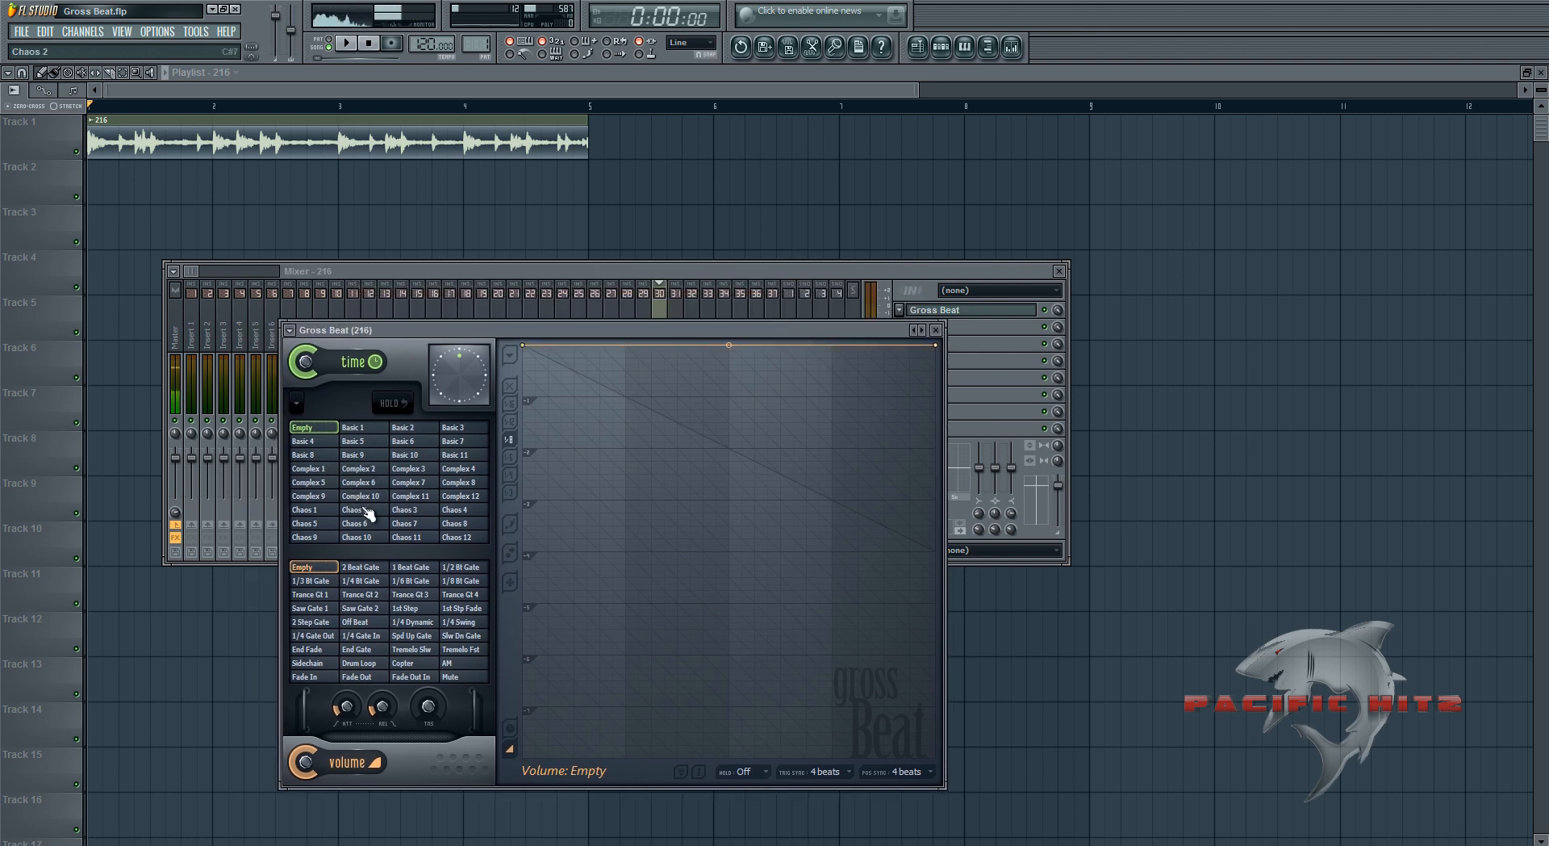
pyautogui.click(462, 496)
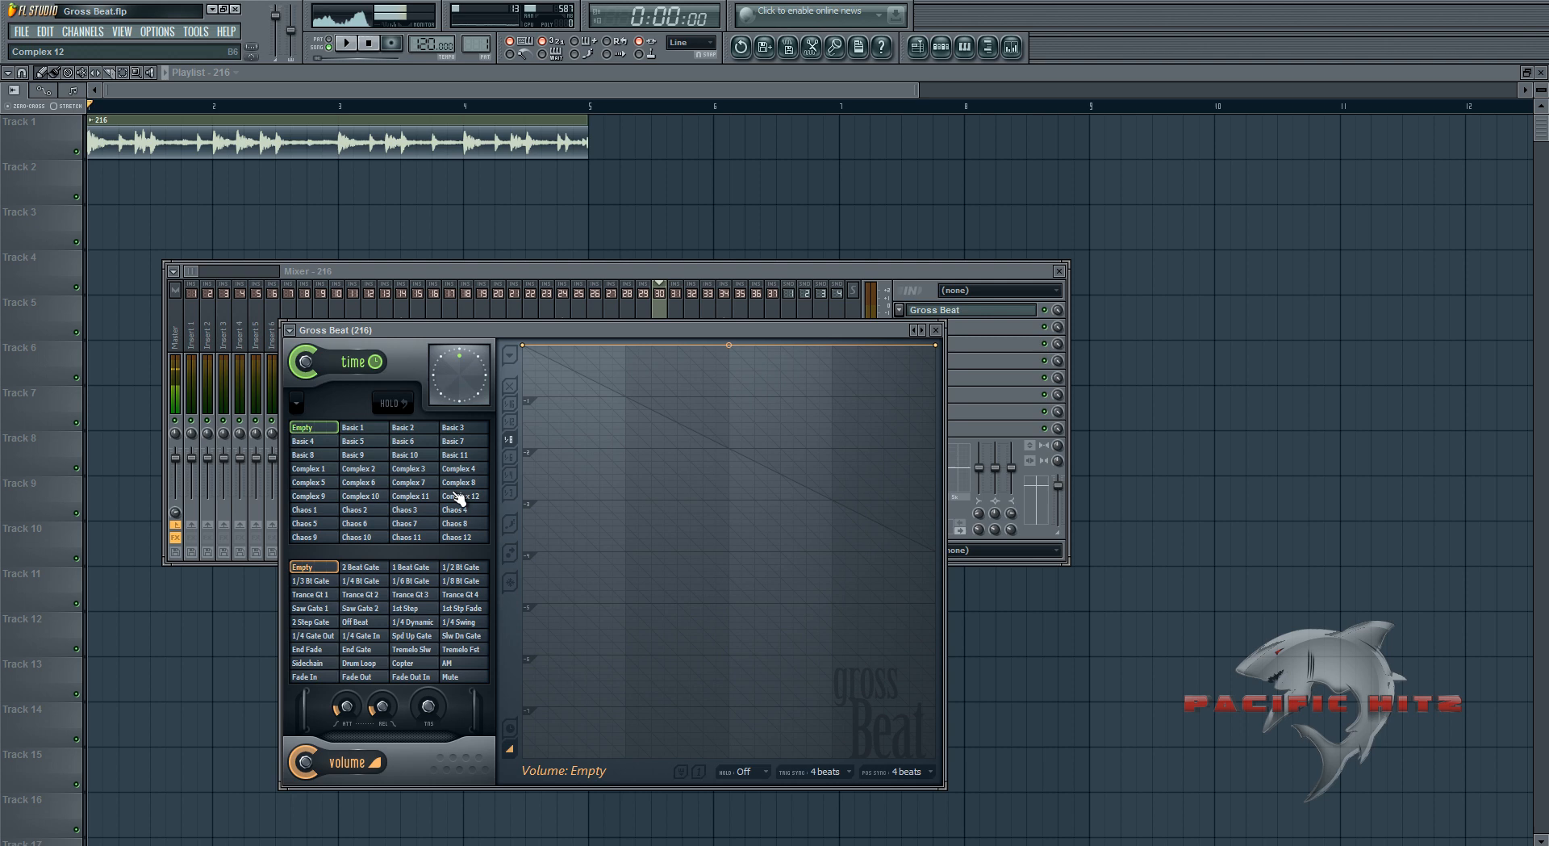
pyautogui.click(310, 496)
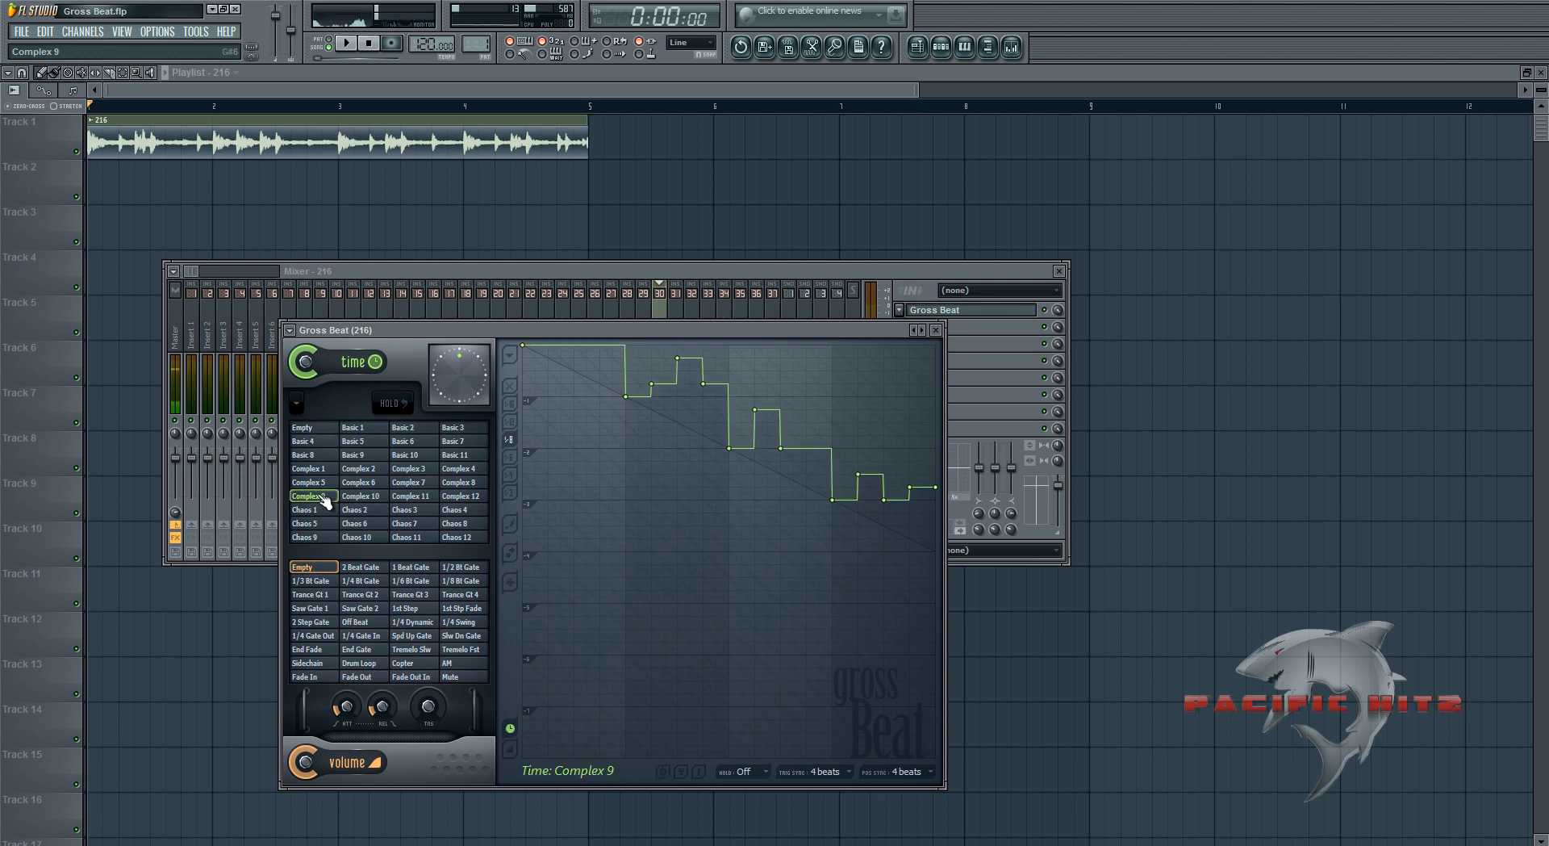
pyautogui.click(460, 482)
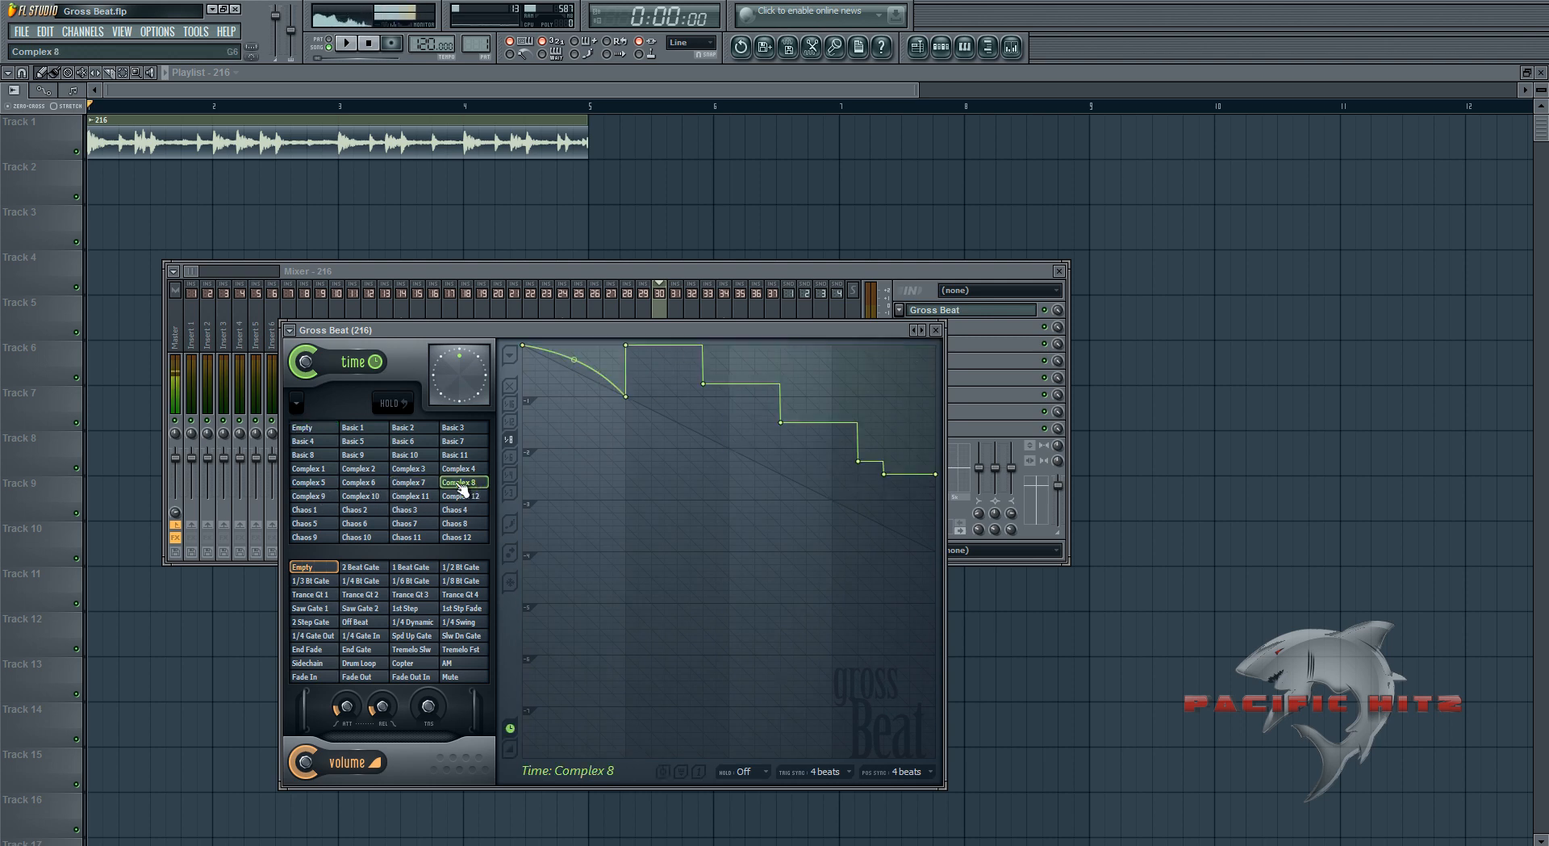
pyautogui.click(409, 481)
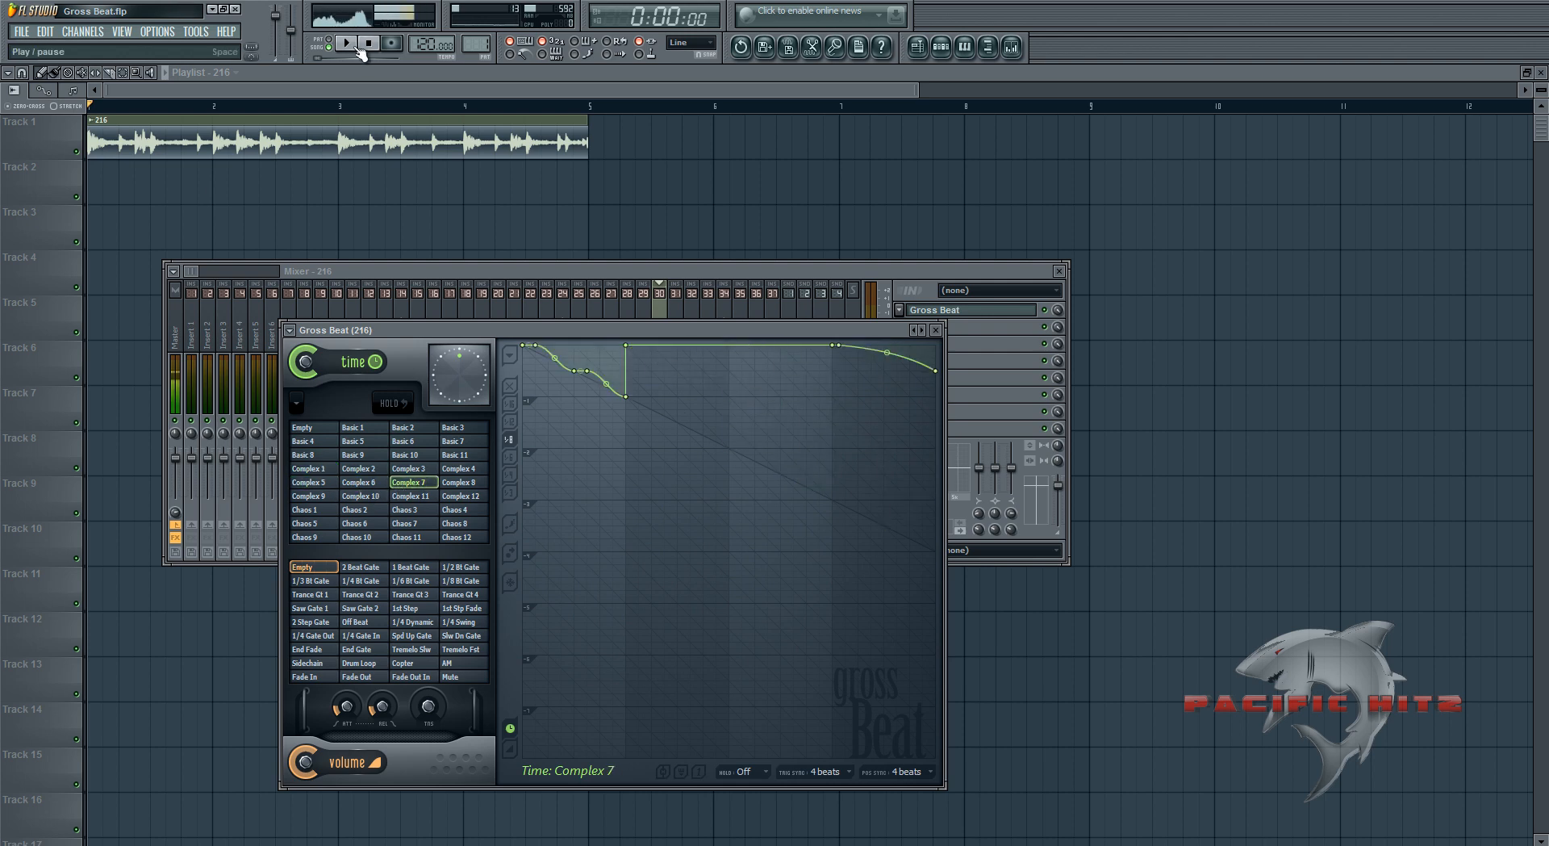
# Step: Play the loop through the Complex 7 slowdown and stop
pyautogui.click(339, 45)
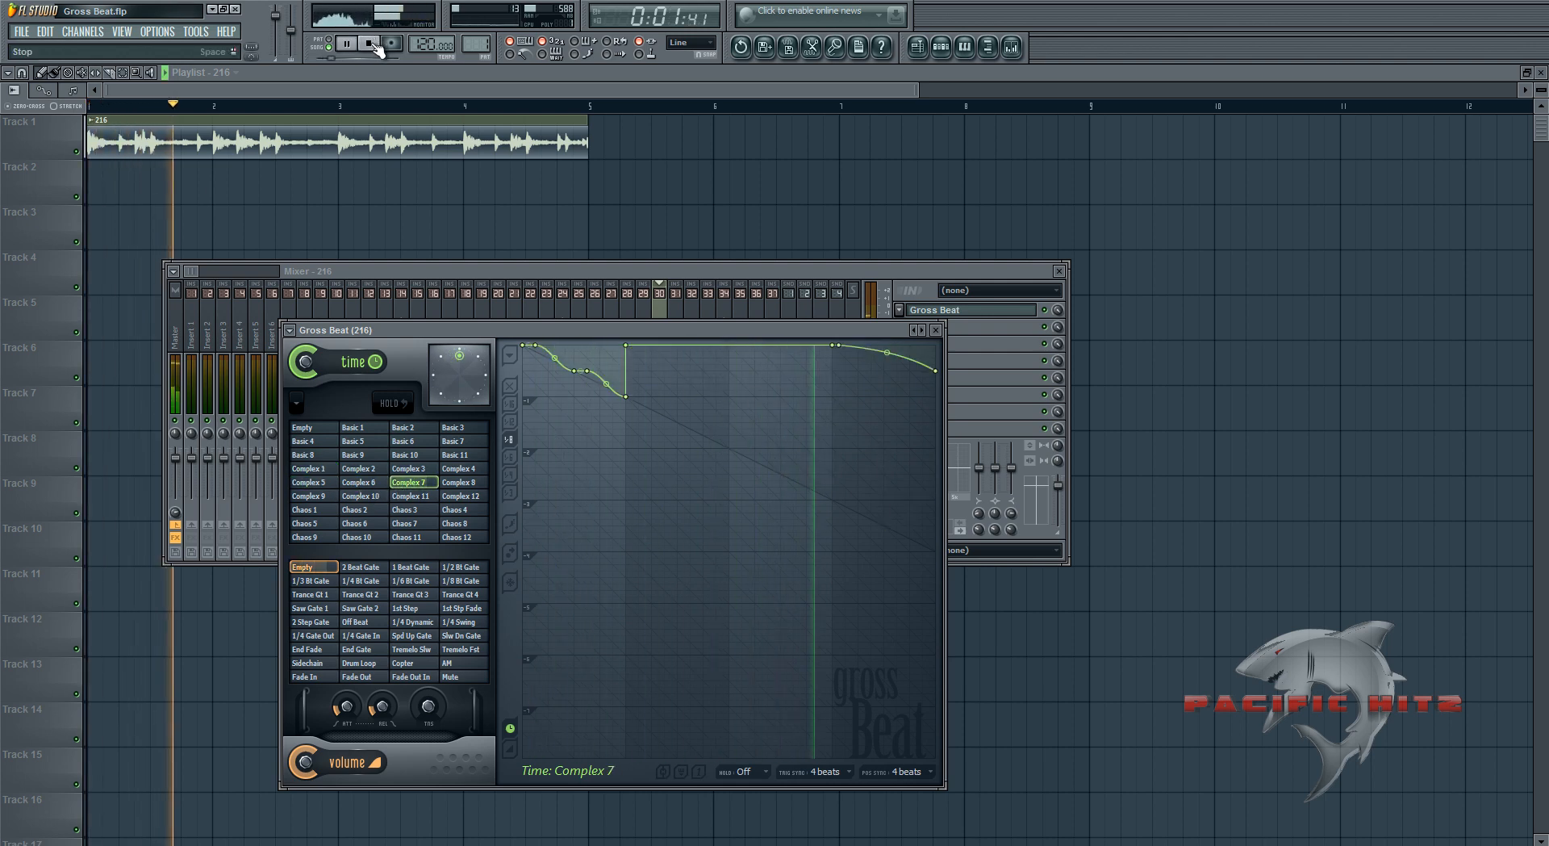
pyautogui.click(363, 43)
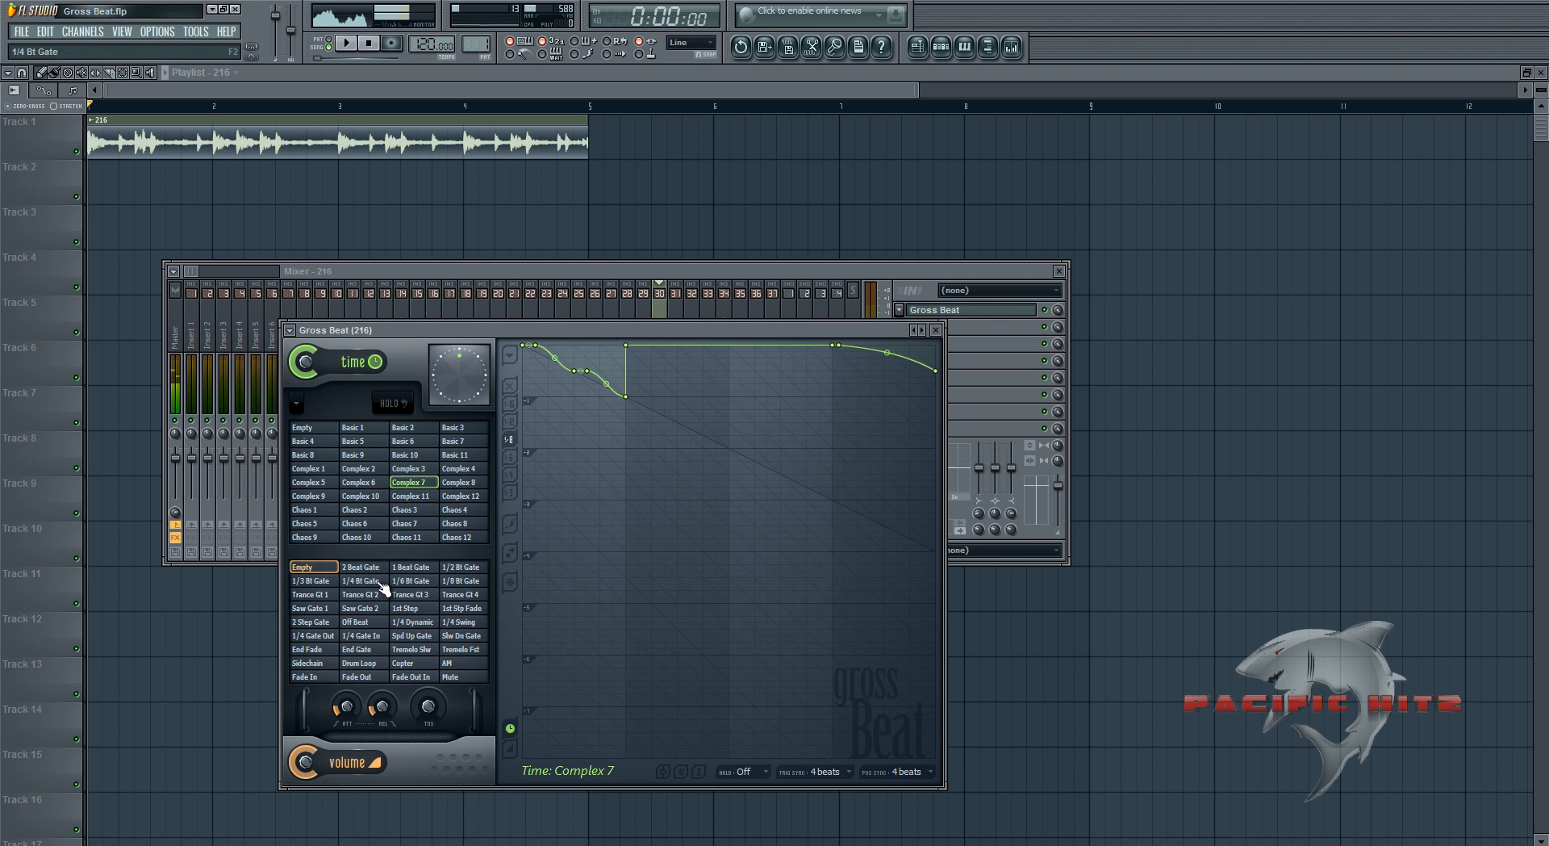
# Step: Apply the 1/4 Bt Gate volume pattern and audition the loop with it
pyautogui.click(313, 427)
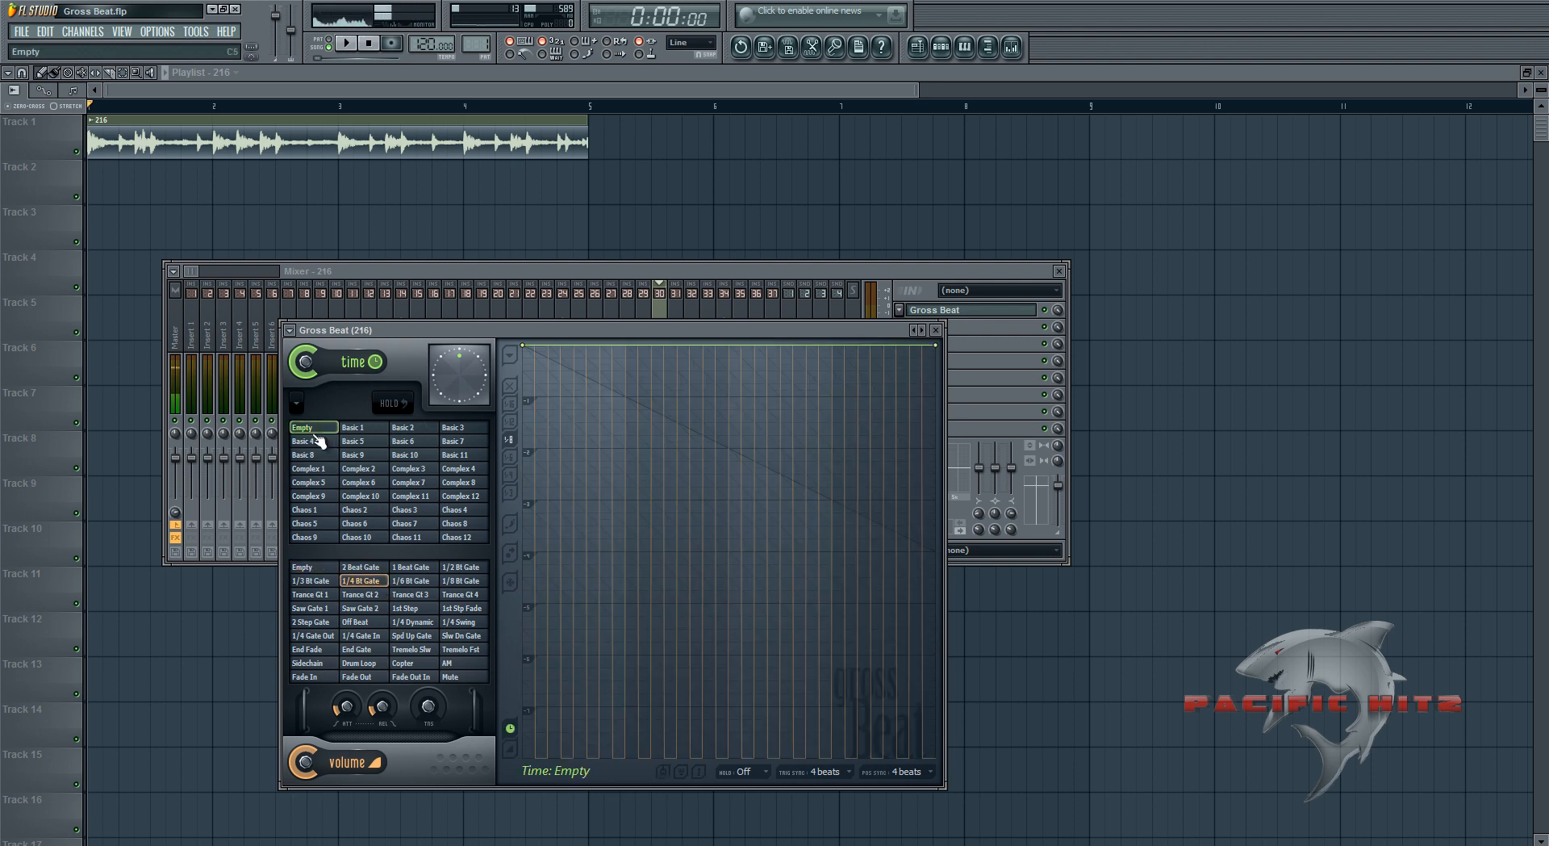
pyautogui.click(412, 581)
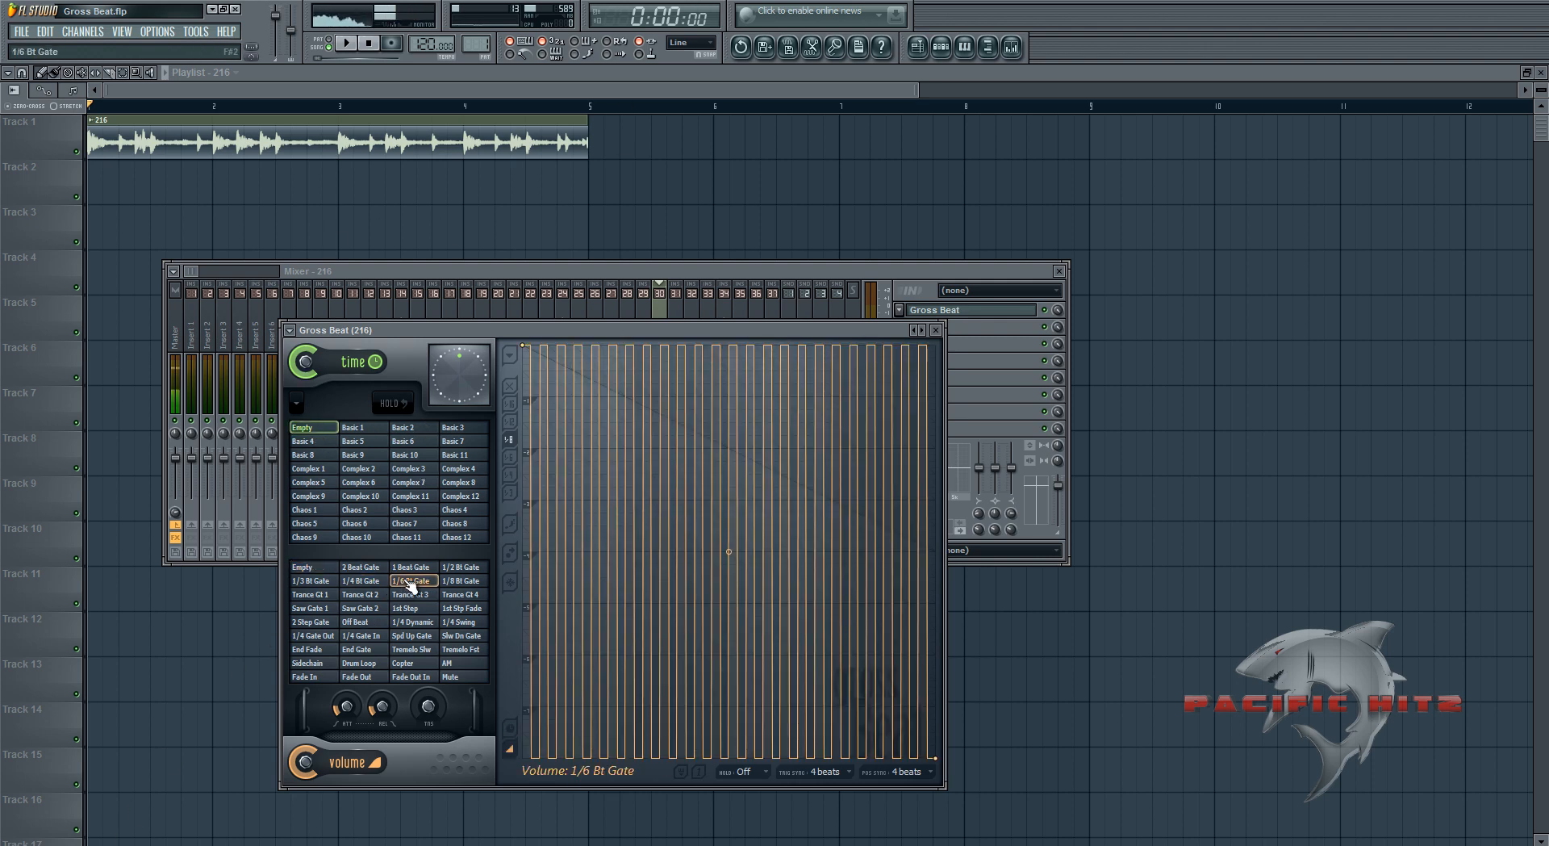
pyautogui.click(363, 580)
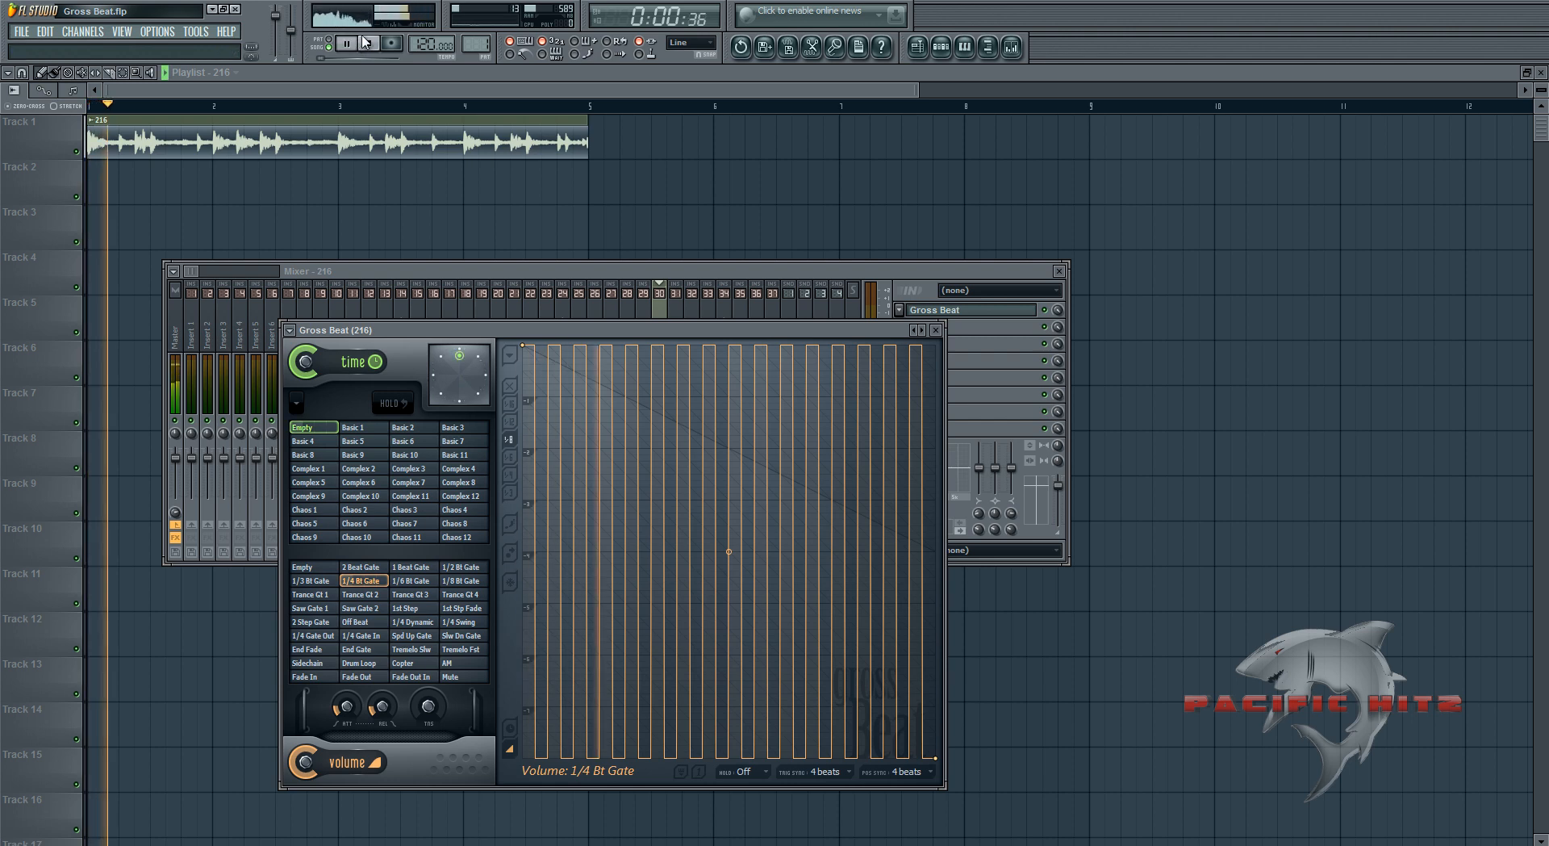
pyautogui.click(360, 44)
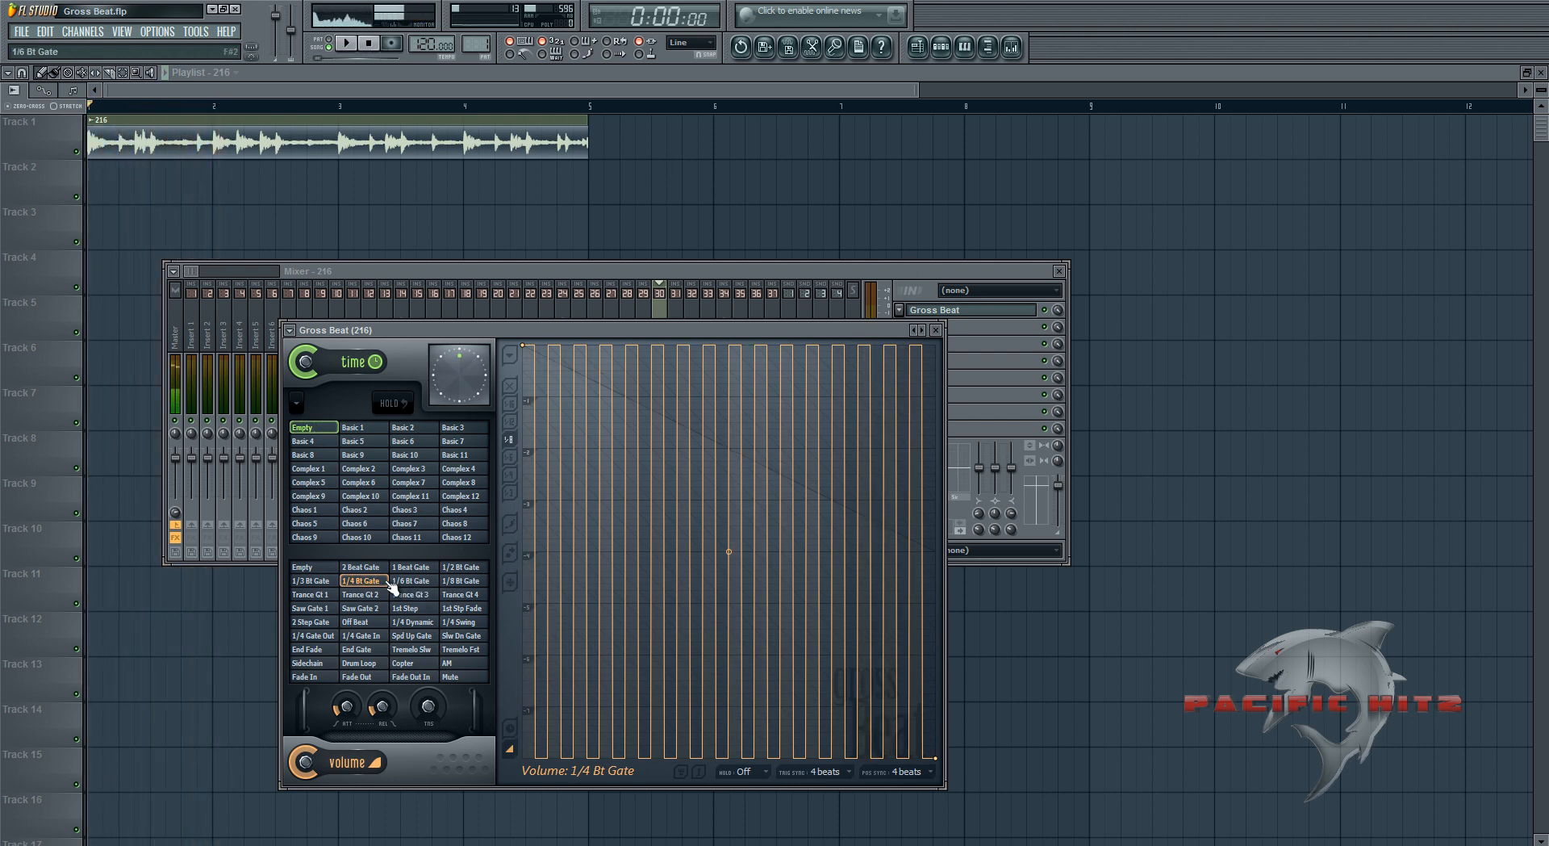
# Step: Reset the volume and time patterns back to Empty
pyautogui.click(310, 567)
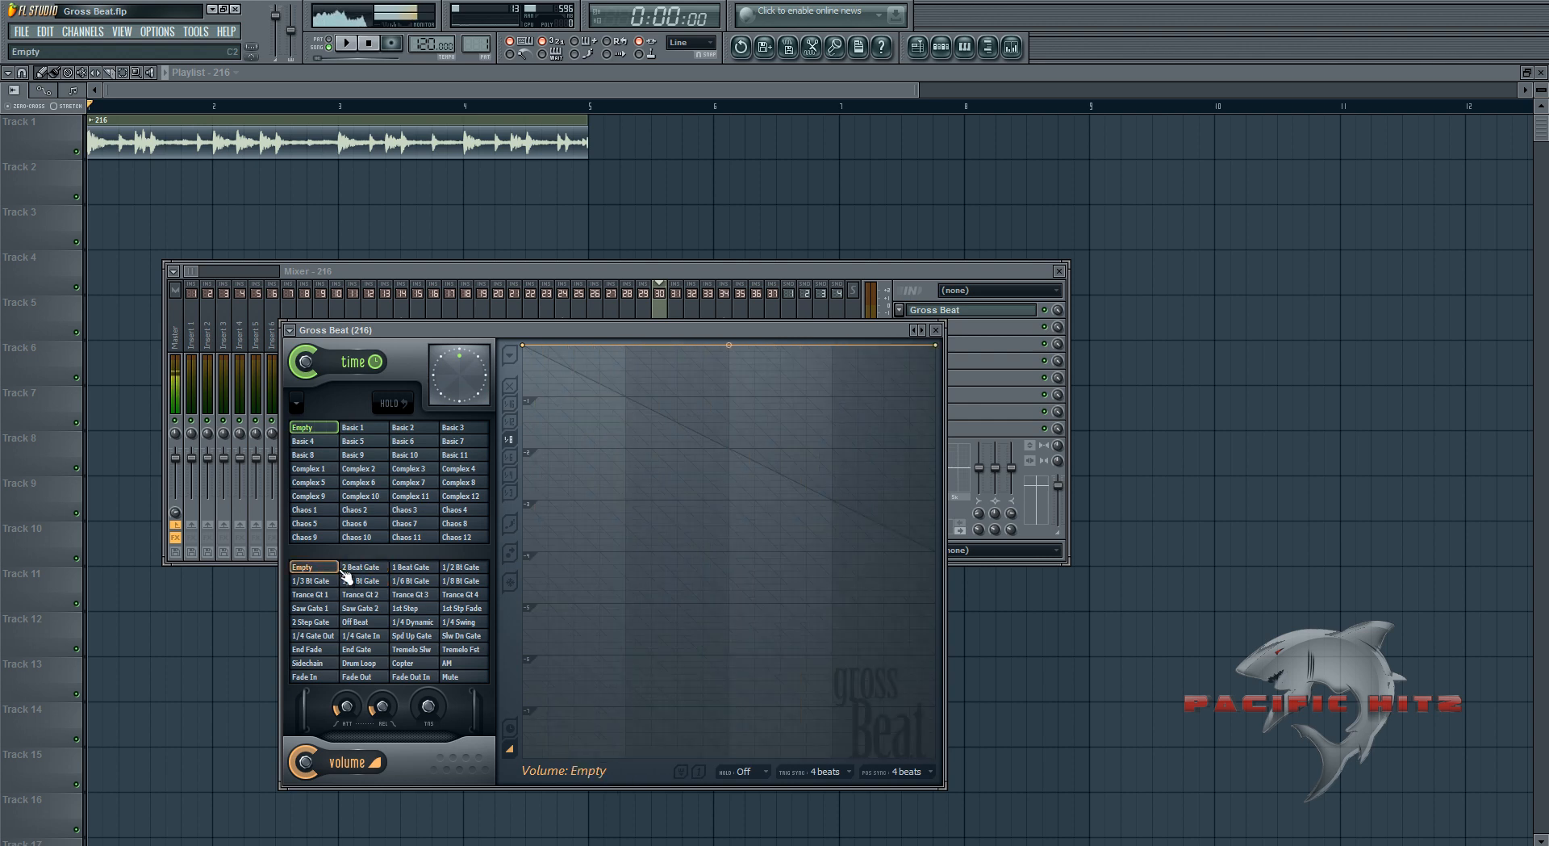
pyautogui.click(411, 482)
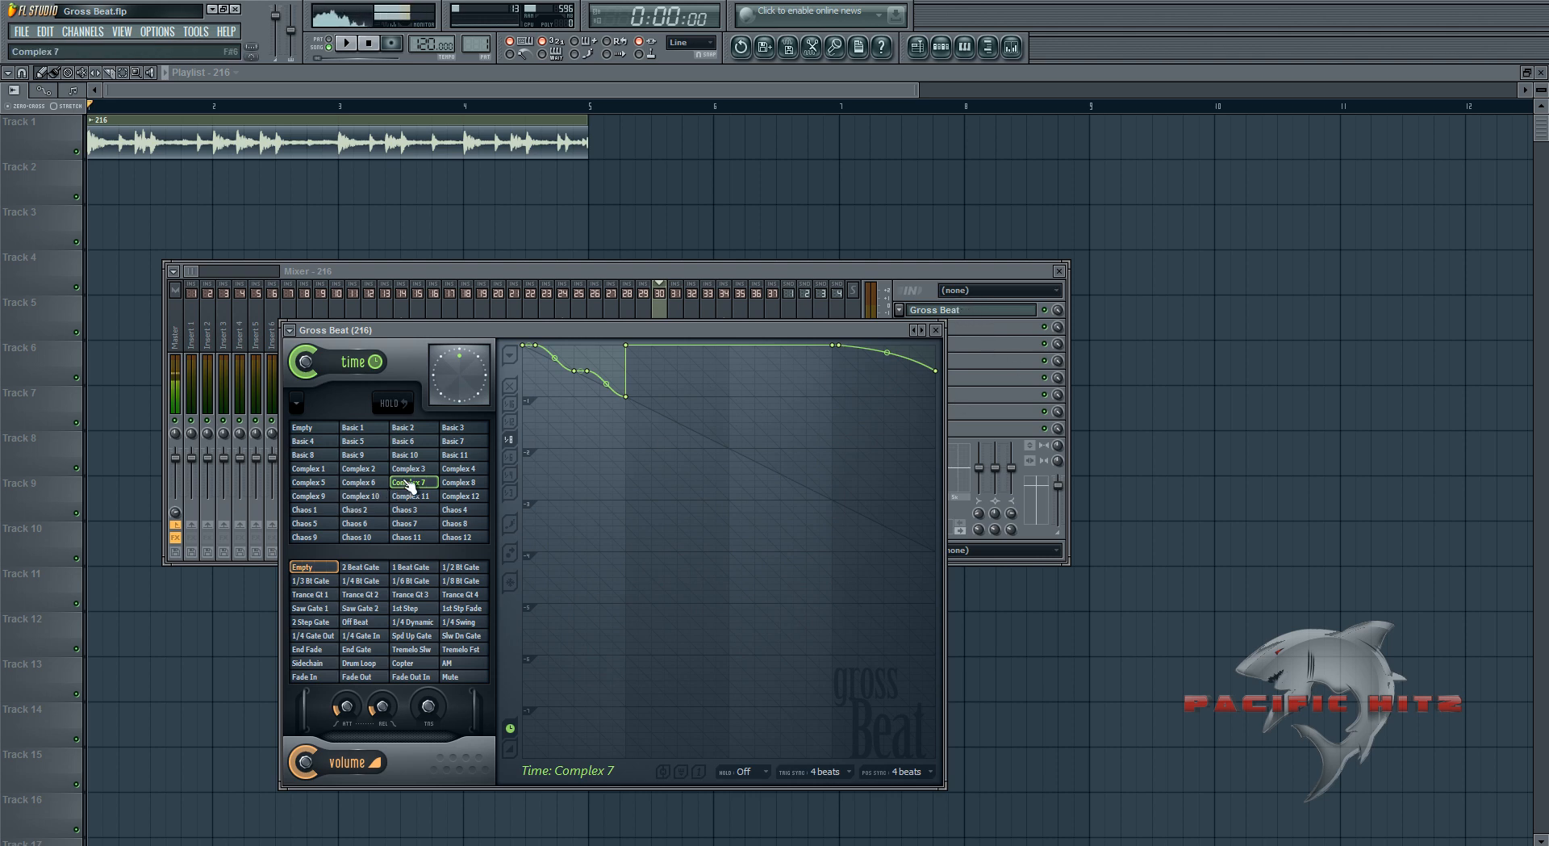
pyautogui.moveTo(422, 489)
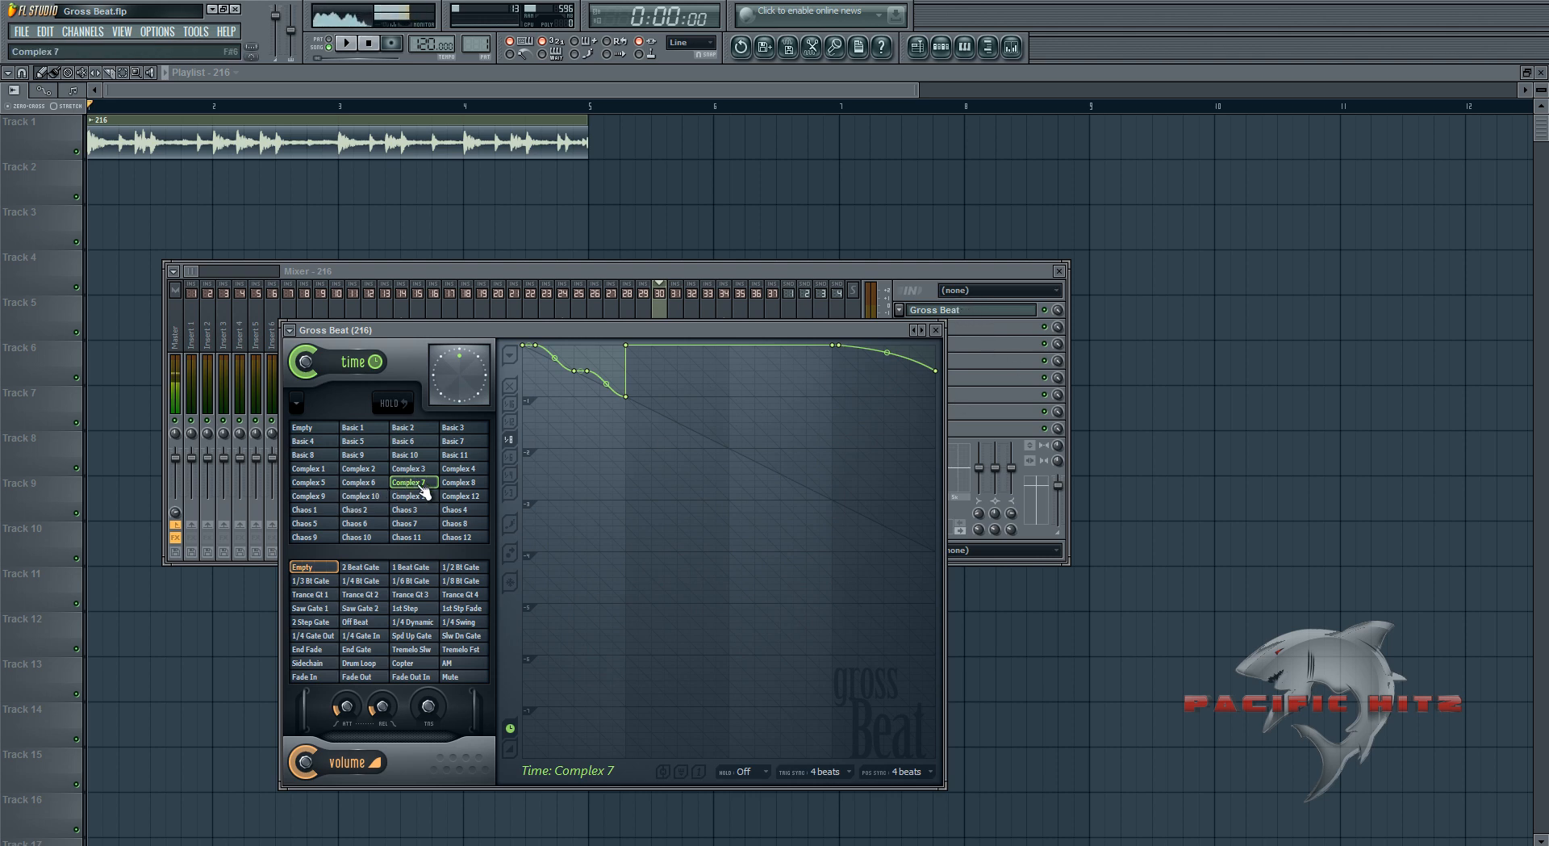
# Step: Remove early slowdown points from the Complex 7 envelope and play the result
pyautogui.rightClick(622, 394)
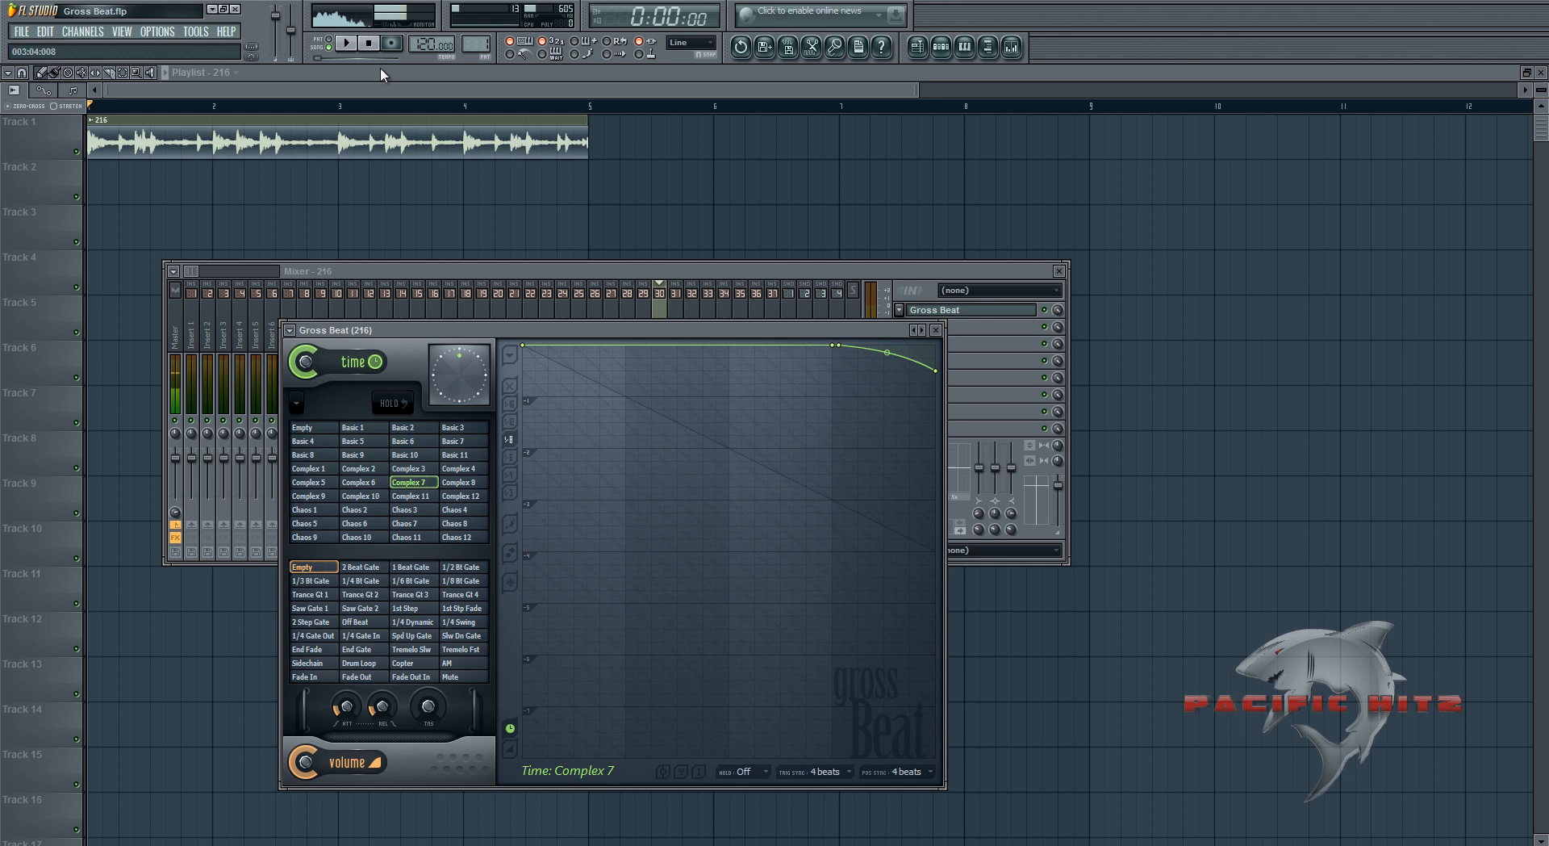
pyautogui.click(336, 44)
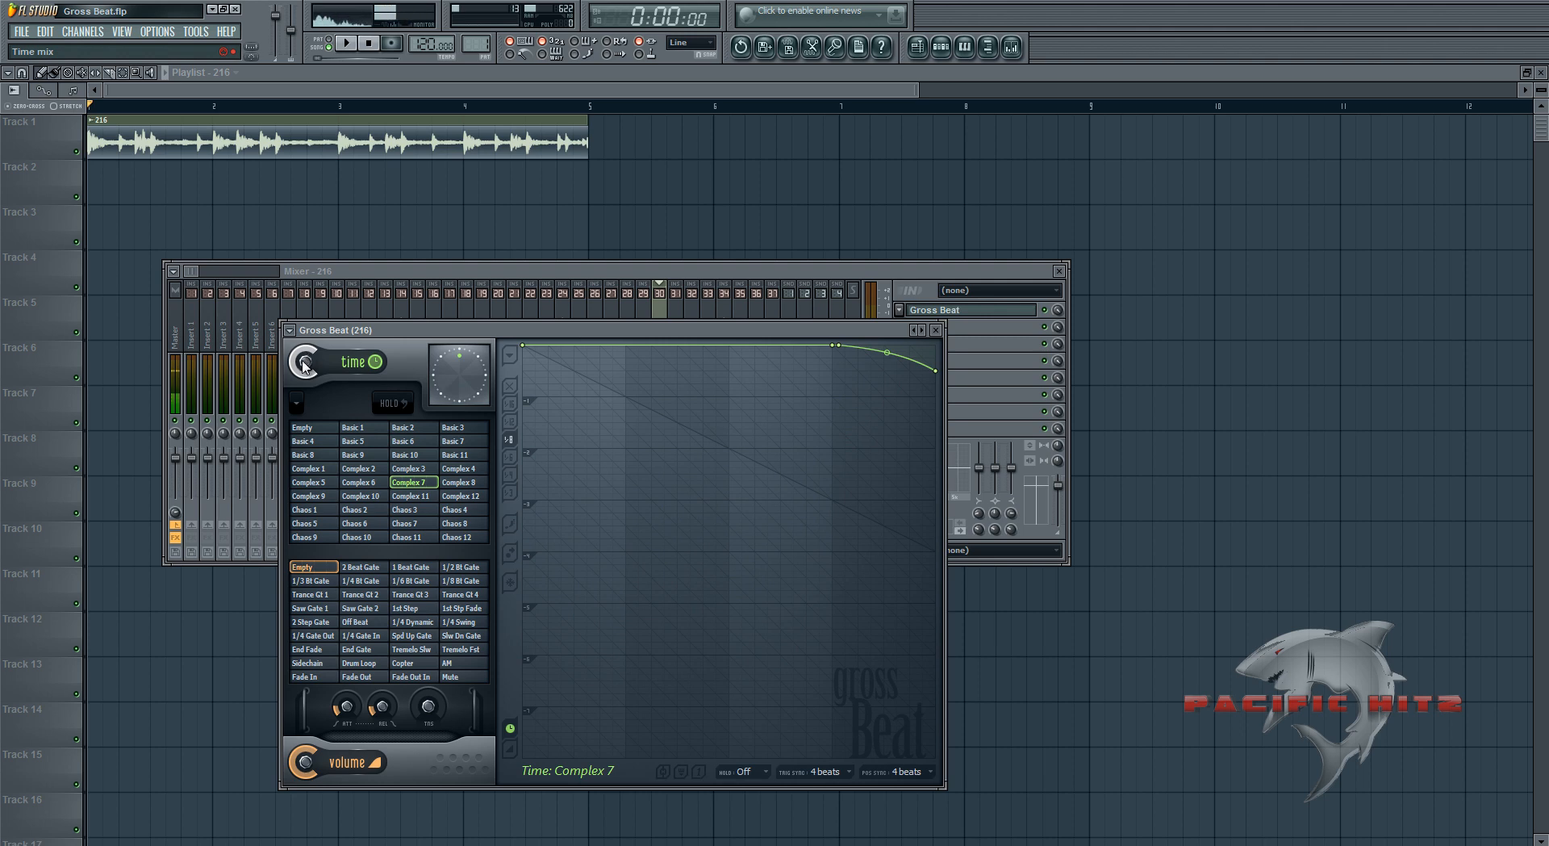
# Step: Create an automation clip for Gross Beat's Time mix knob in the playlist
pyautogui.rightClick(305, 364)
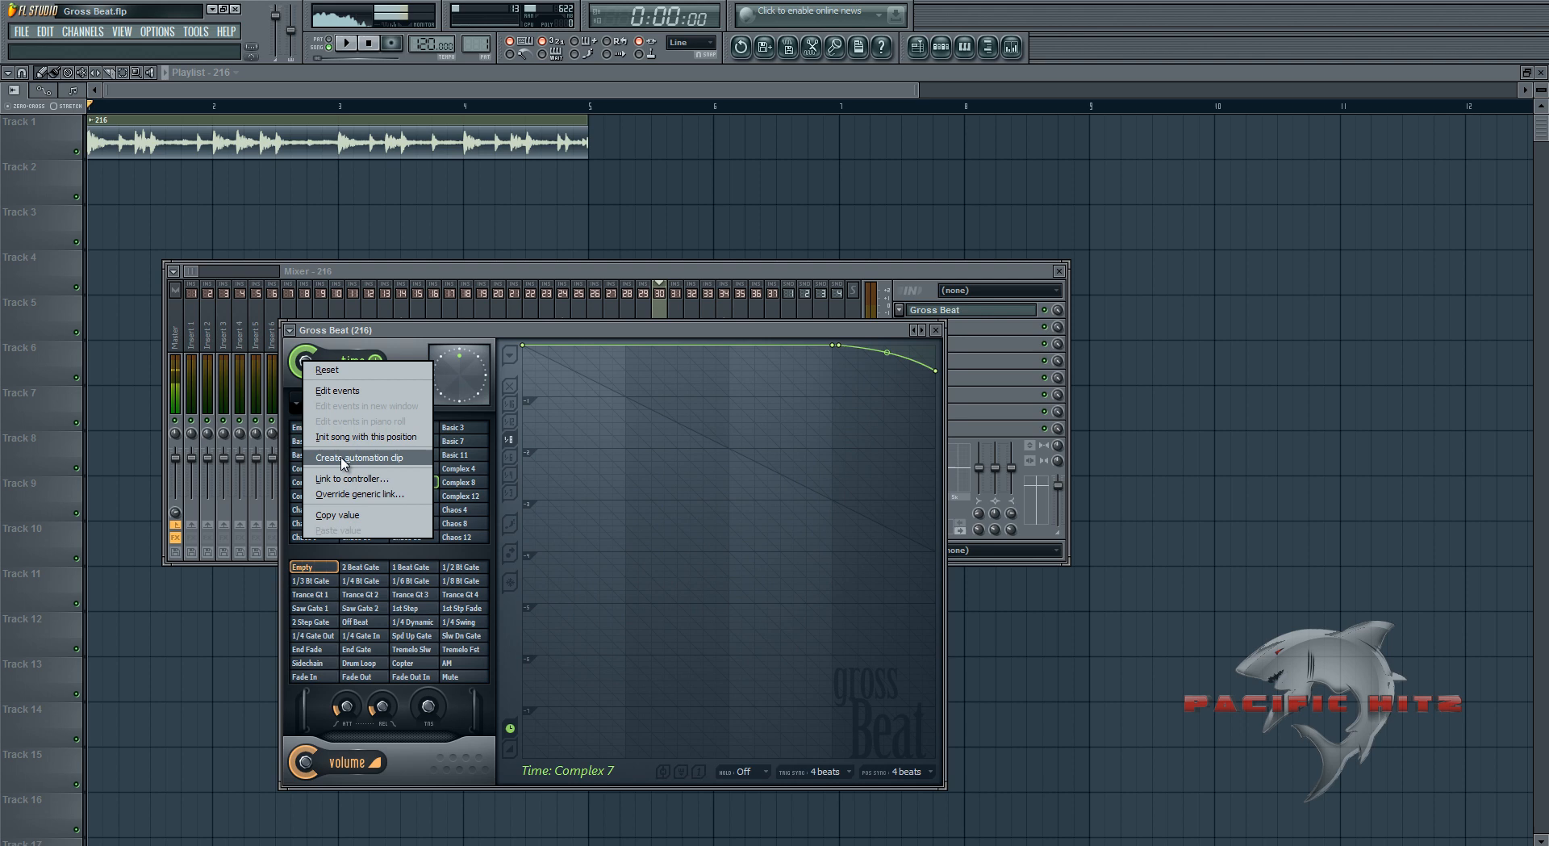
pyautogui.click(362, 457)
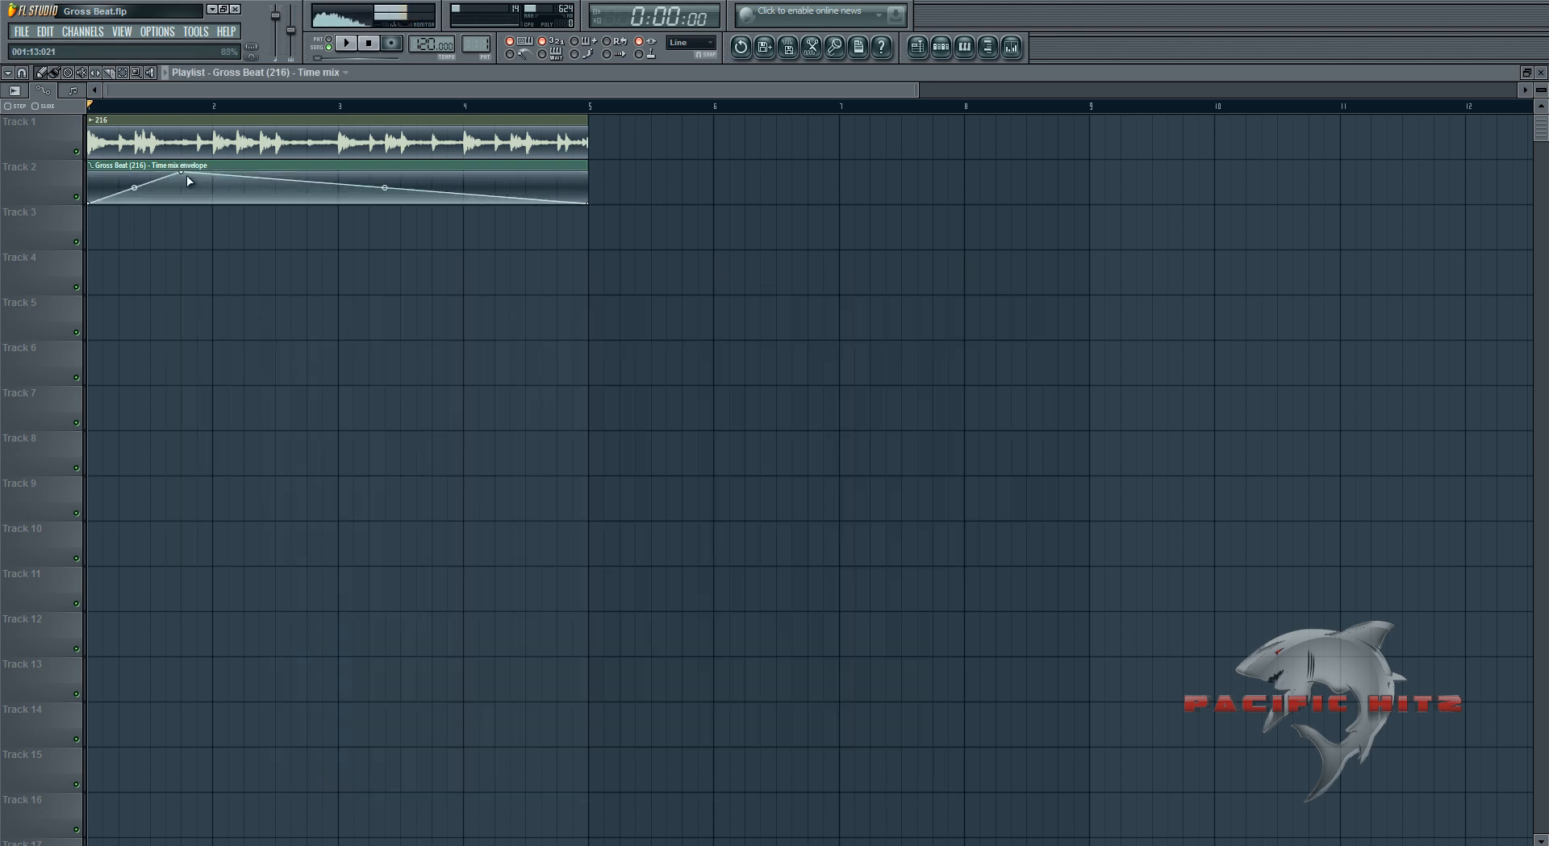
# Step: Set the automation envelope's second point to a Hold shape
pyautogui.rightClick(188, 180)
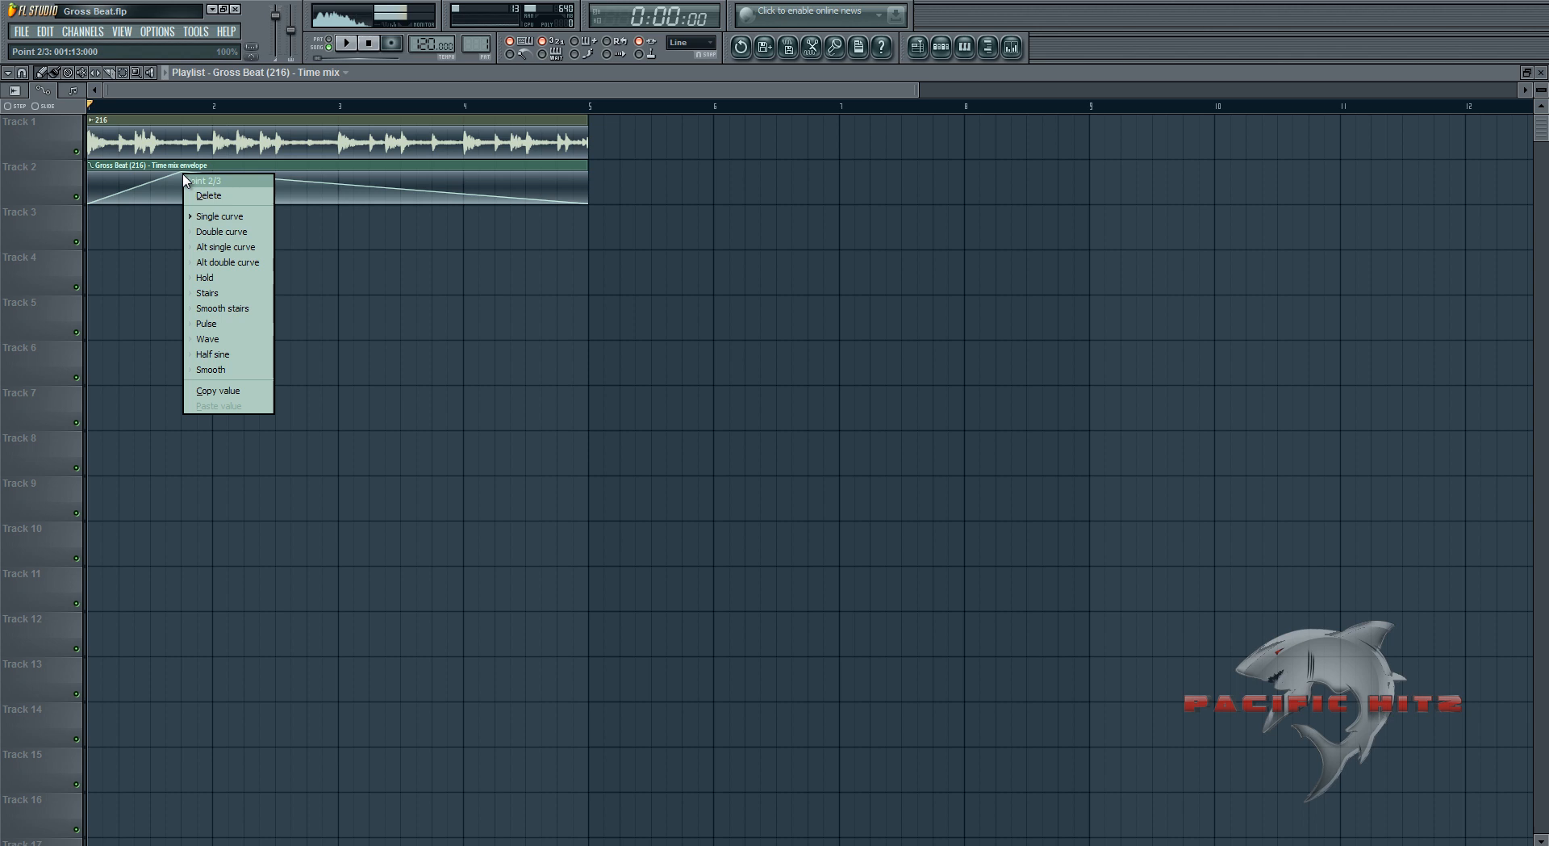
pyautogui.moveTo(206, 282)
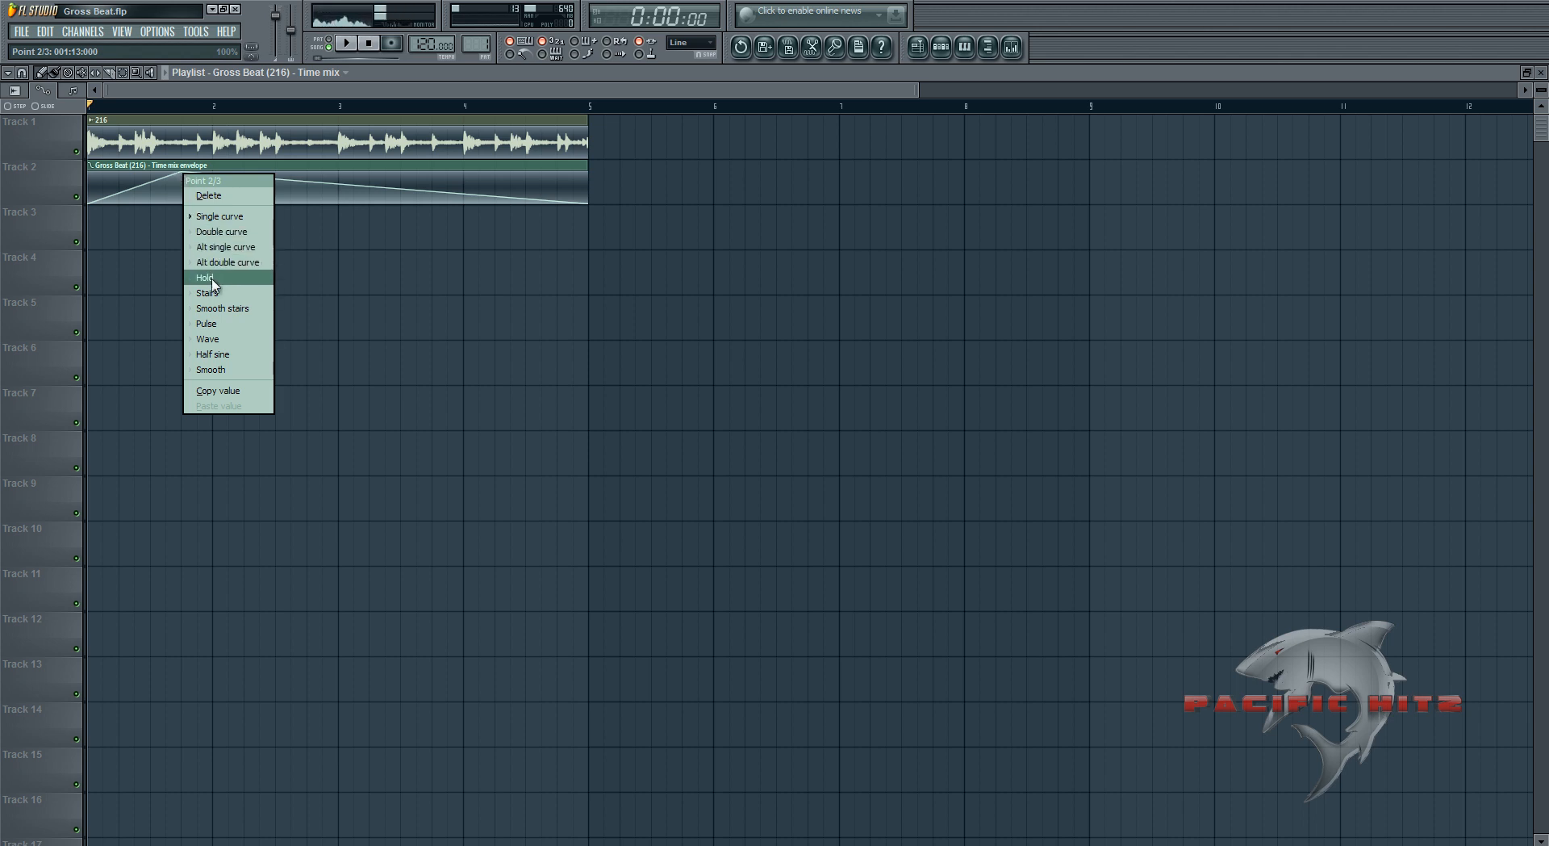
pyautogui.click(203, 277)
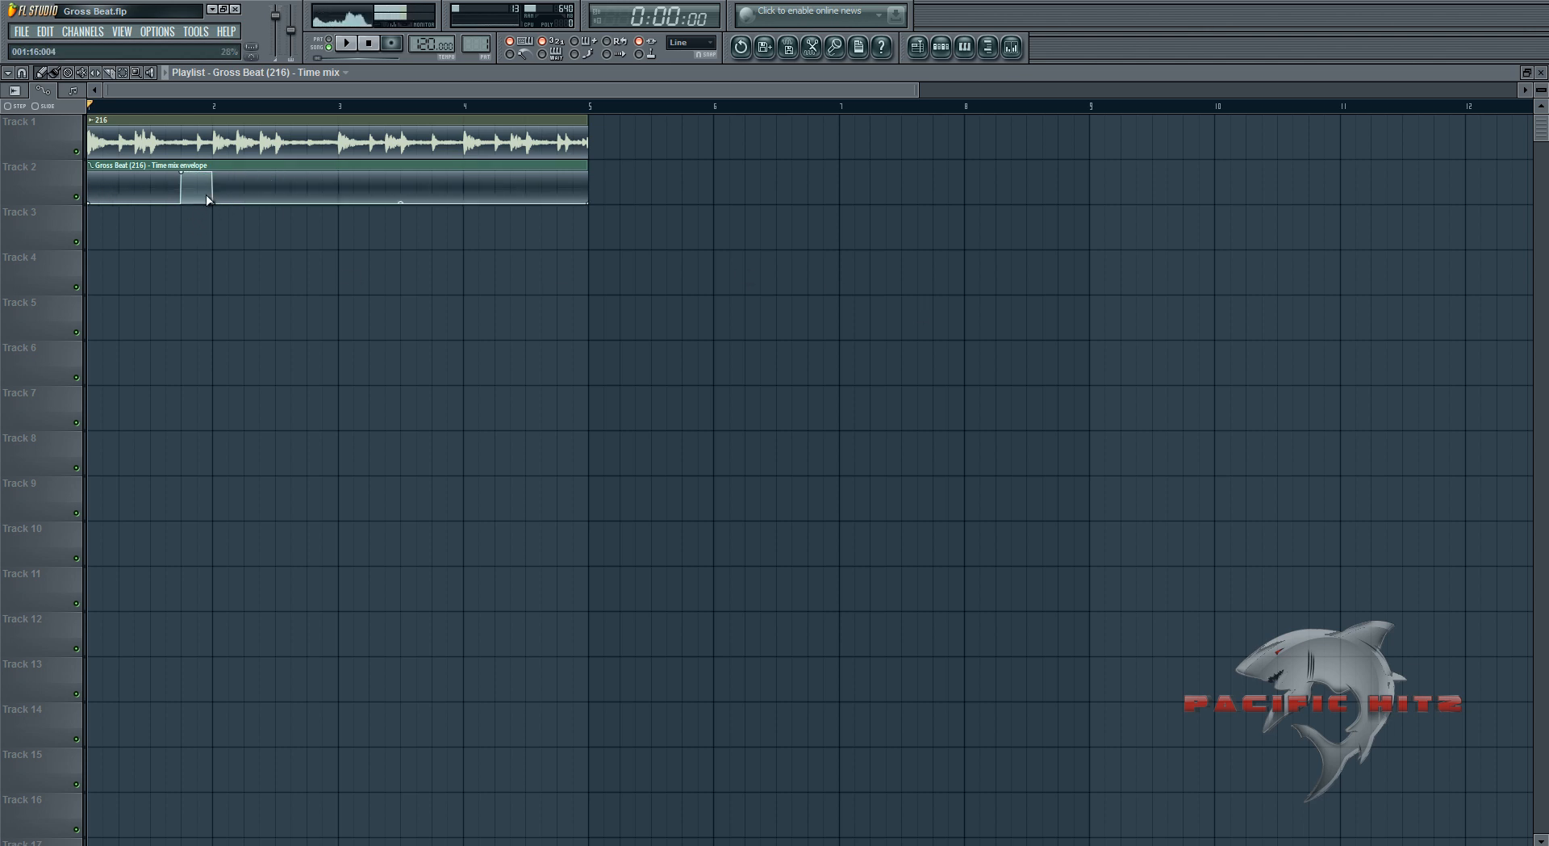
# Step: Play the song to hear Gross Beat switch on and off, then stop
pyautogui.click(353, 42)
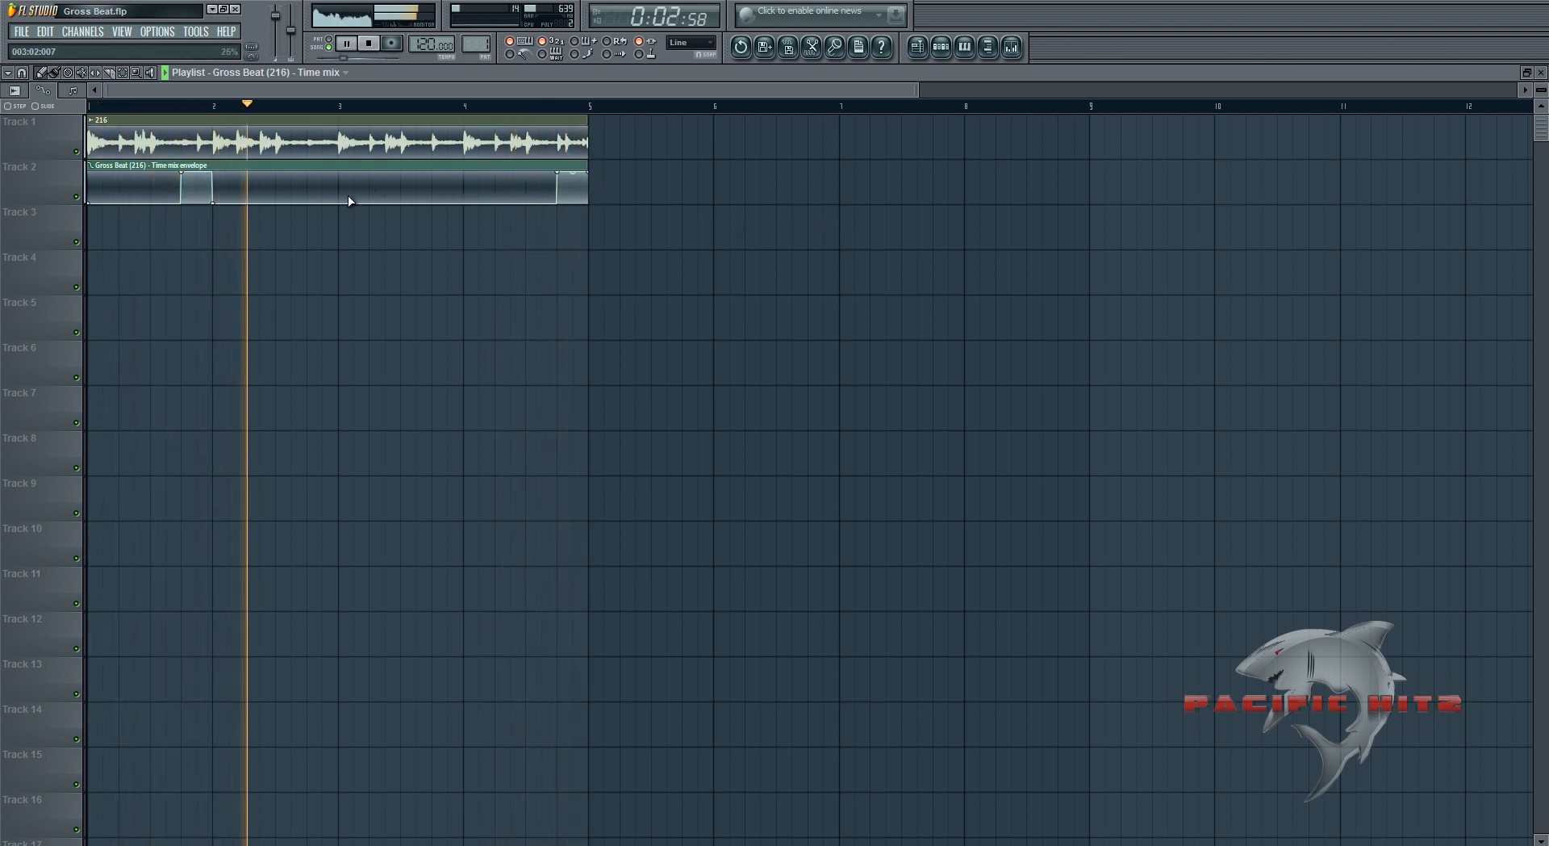
pyautogui.click(366, 44)
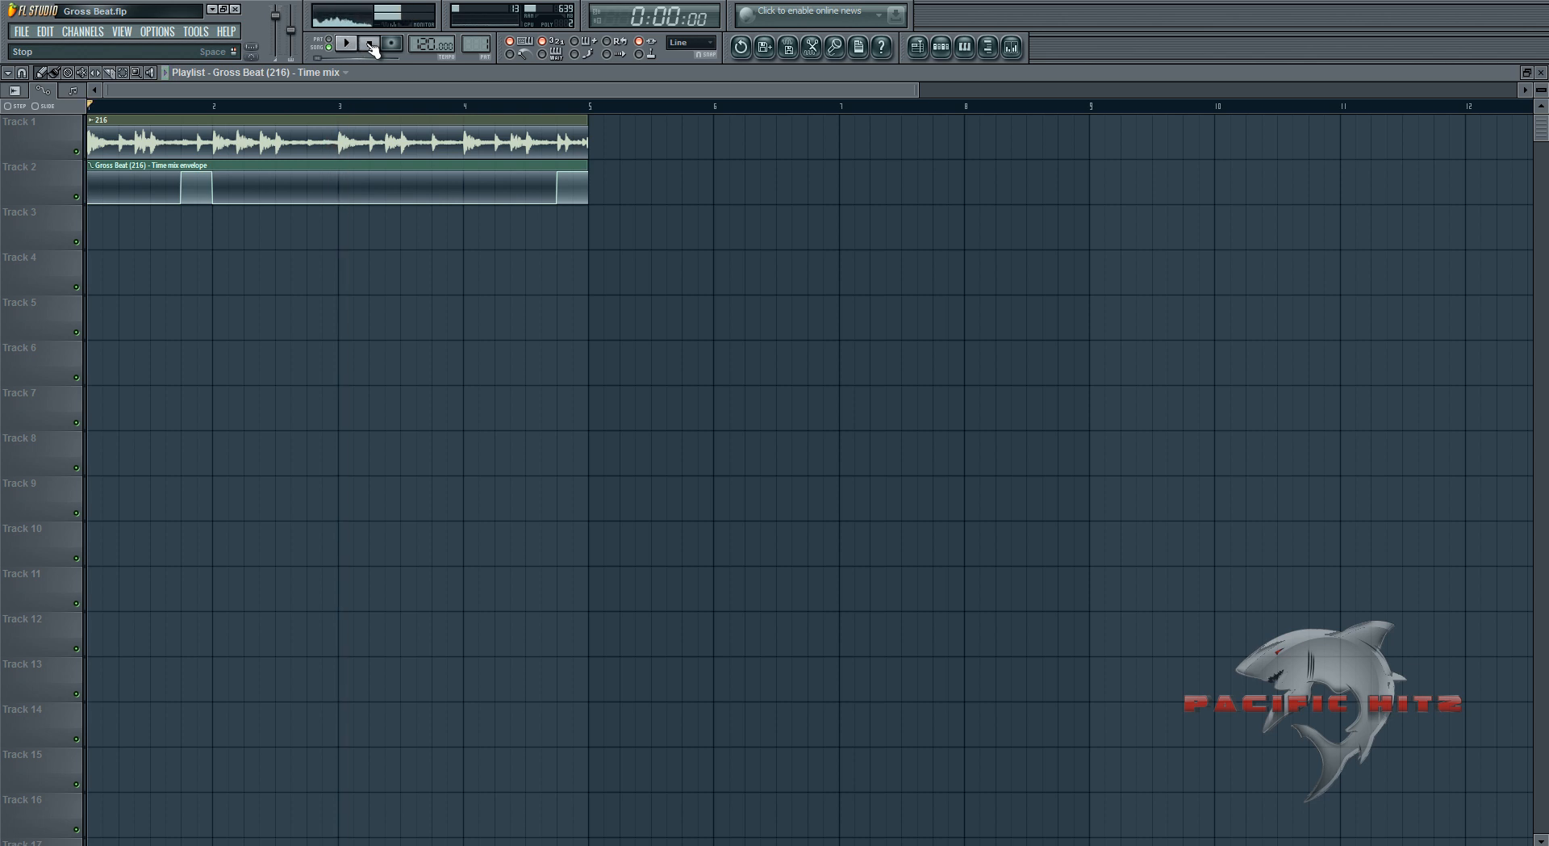